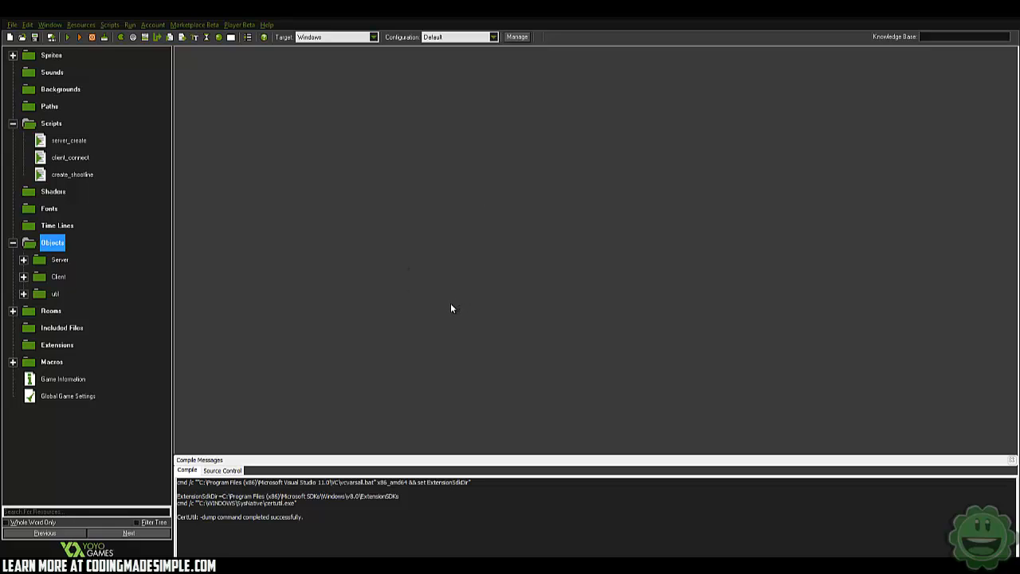
mouse_move(410, 292)
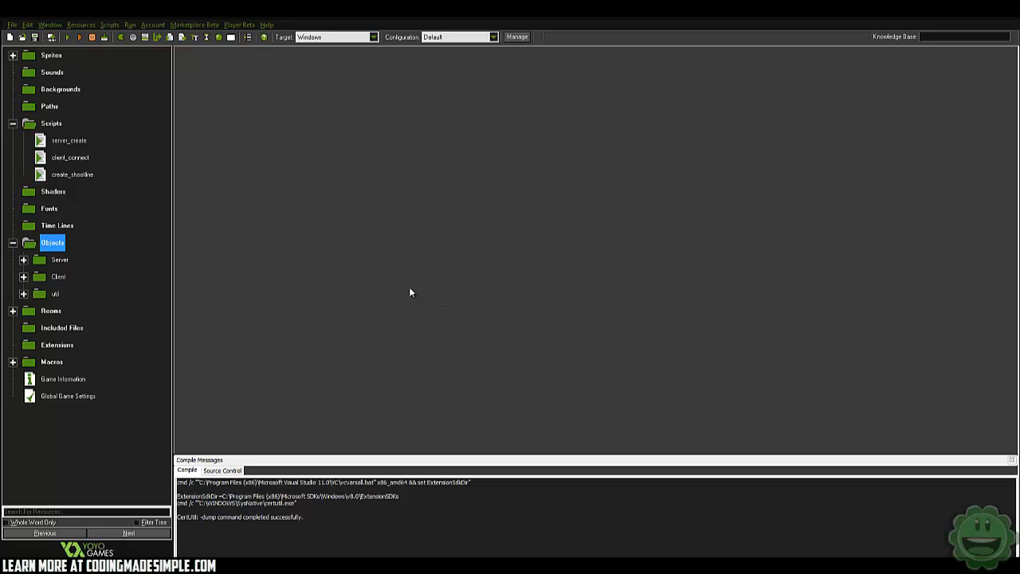
mouse_move(349, 279)
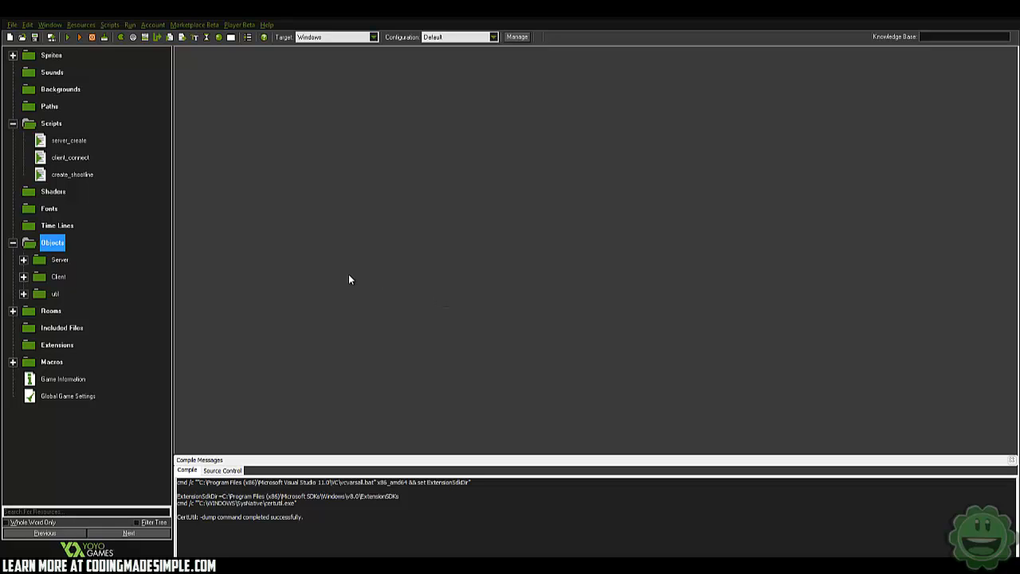
mouse_move(339, 248)
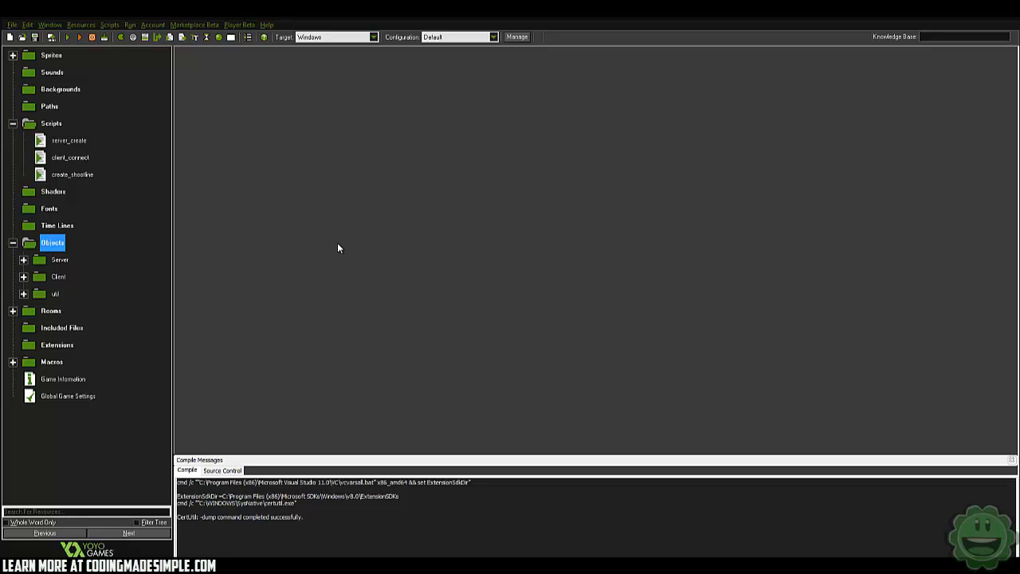
mouse_move(271, 292)
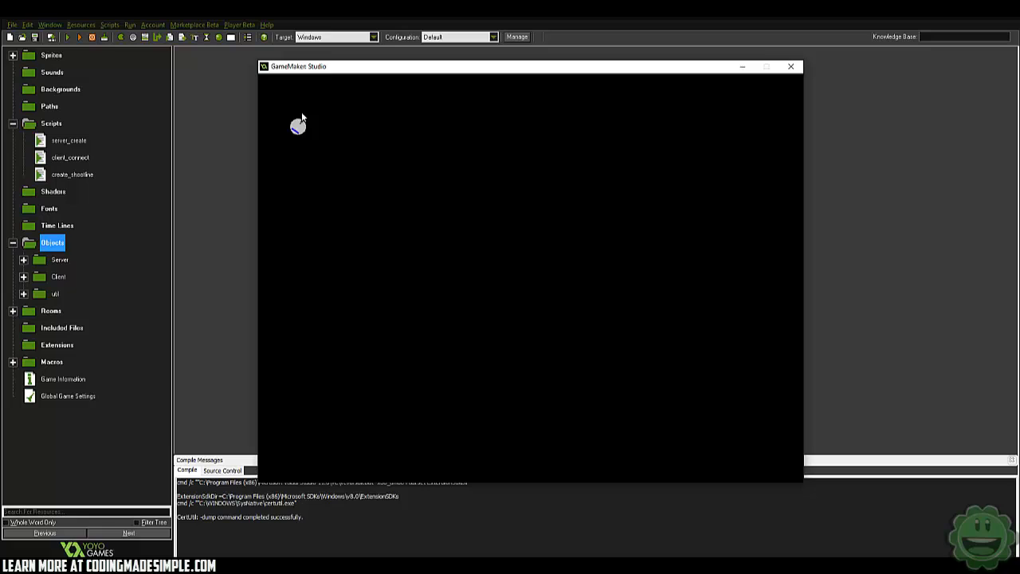
mouse_move(313, 121)
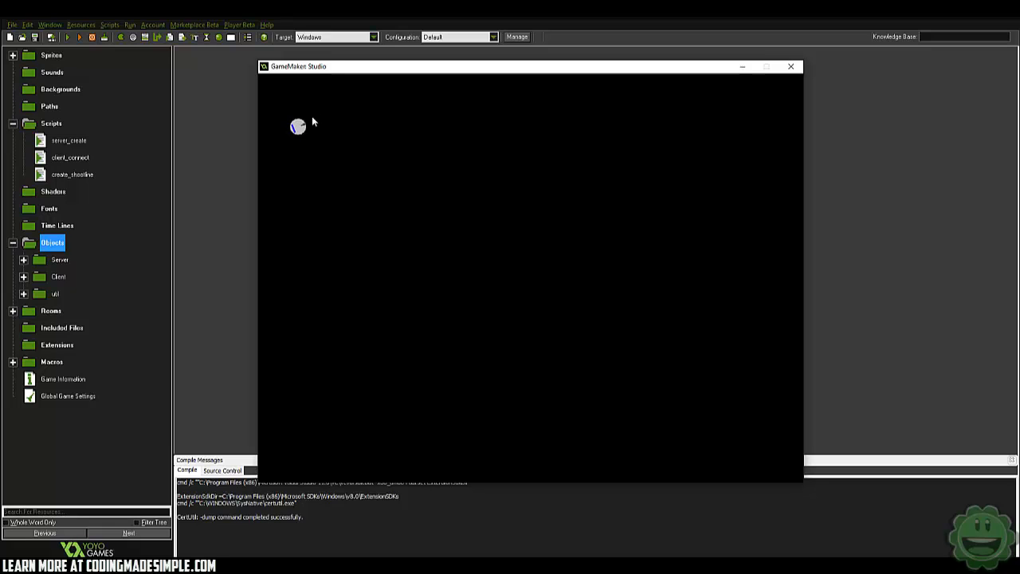
mouse_move(751, 81)
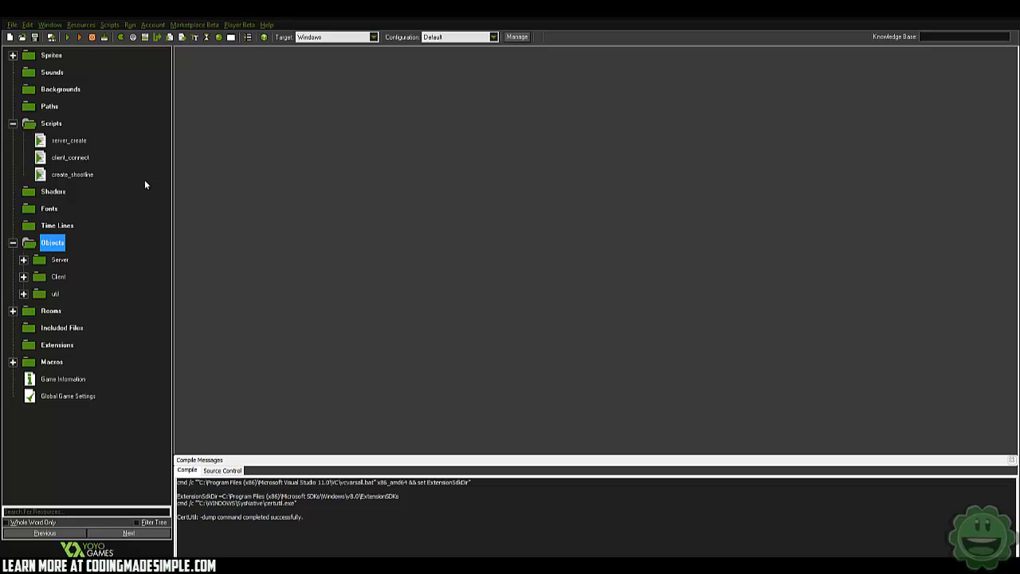
mouse_move(143, 212)
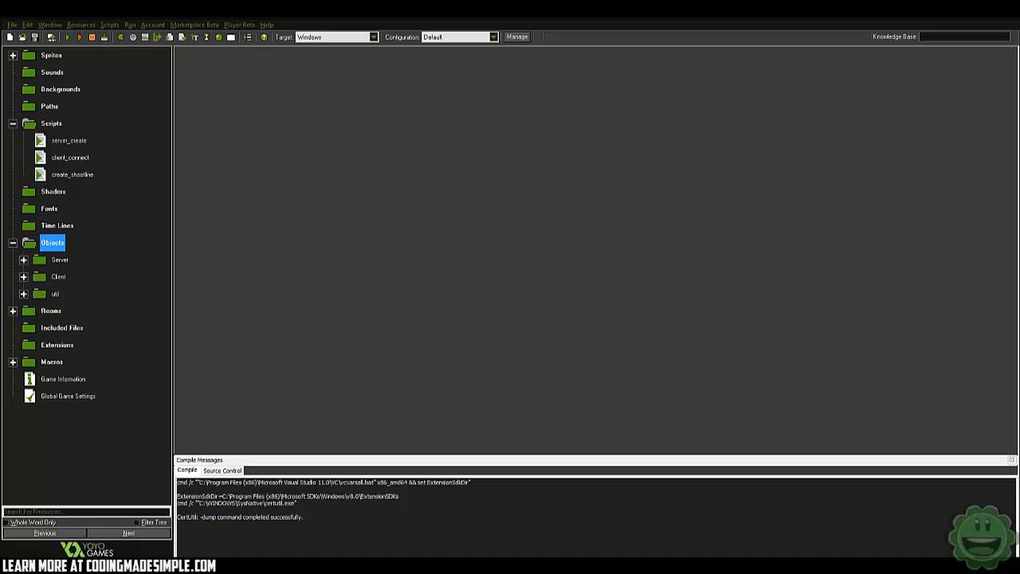
mouse_move(22, 294)
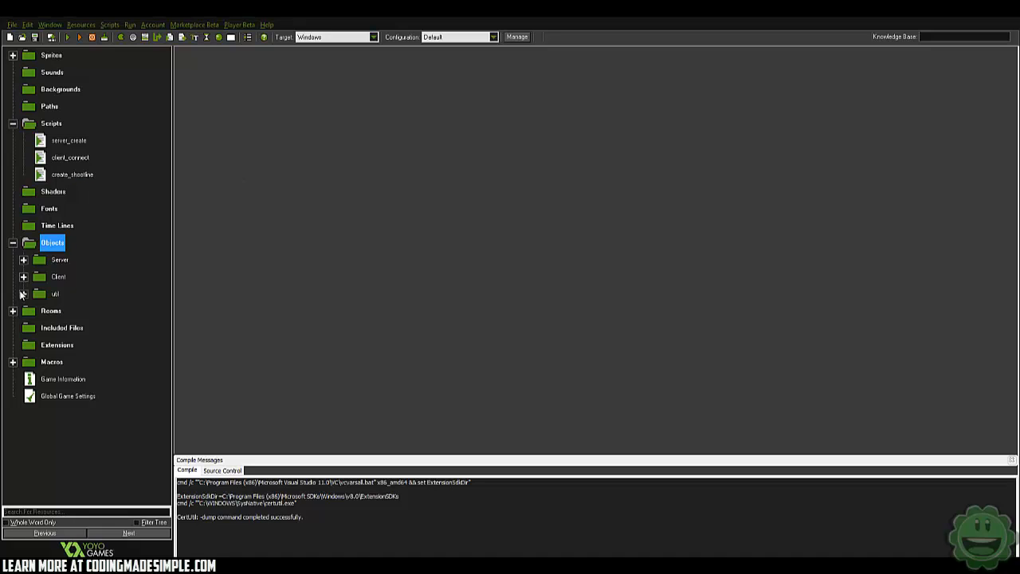
- Expand the Server and Client object folders to list oServer, oServerClient, oClient, oPlayer and oOtherClient
click(23, 259)
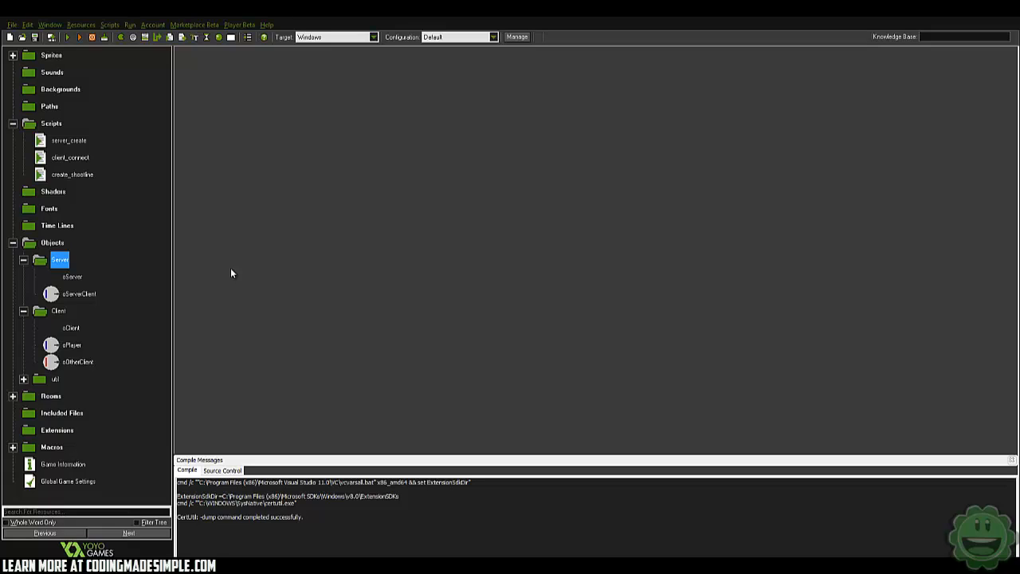
mouse_move(212, 260)
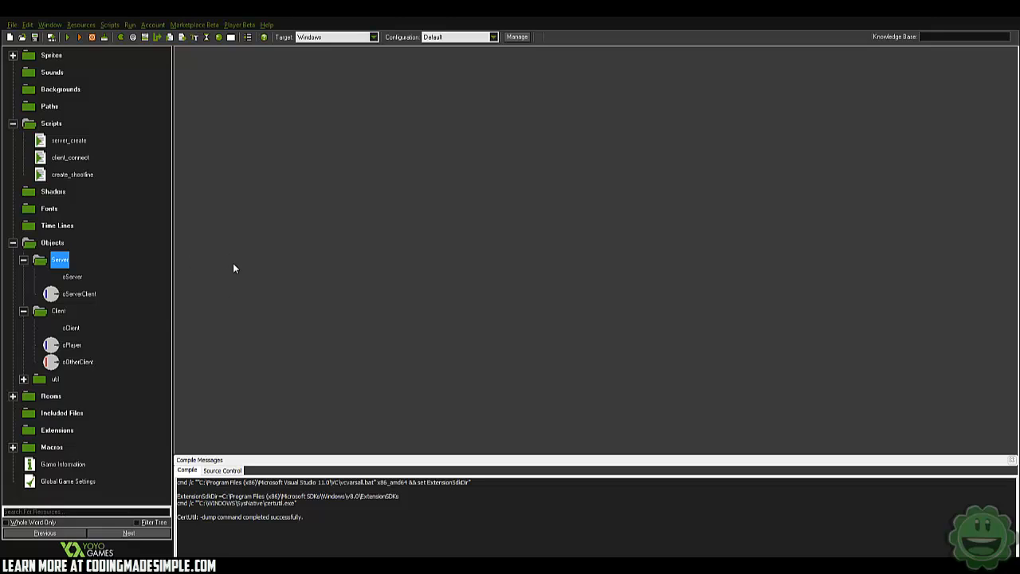
mouse_move(176, 314)
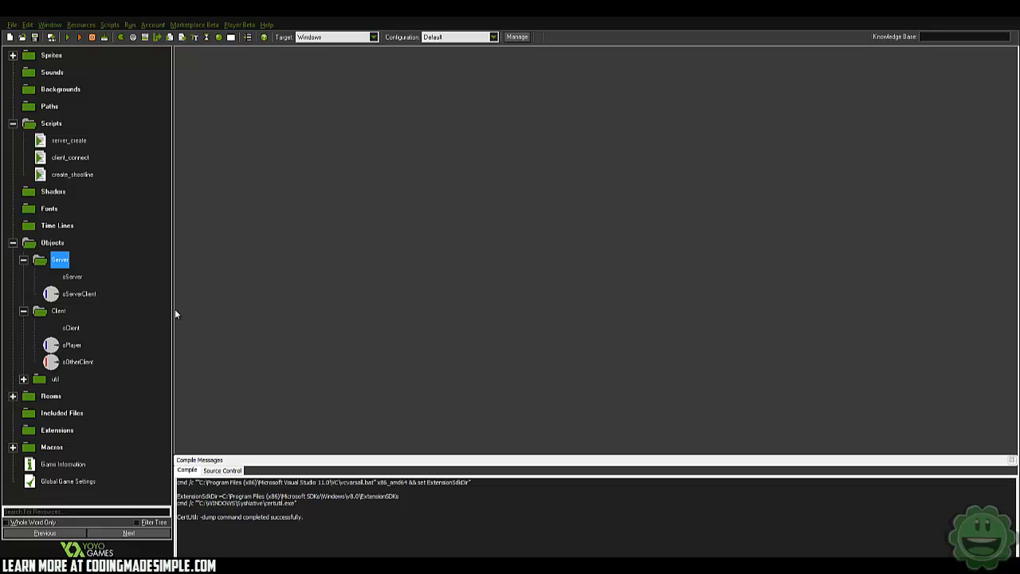
- Add hp=20; to the Create event code of oPlayer, oOtherClient and oServerClient
double_click(71, 345)
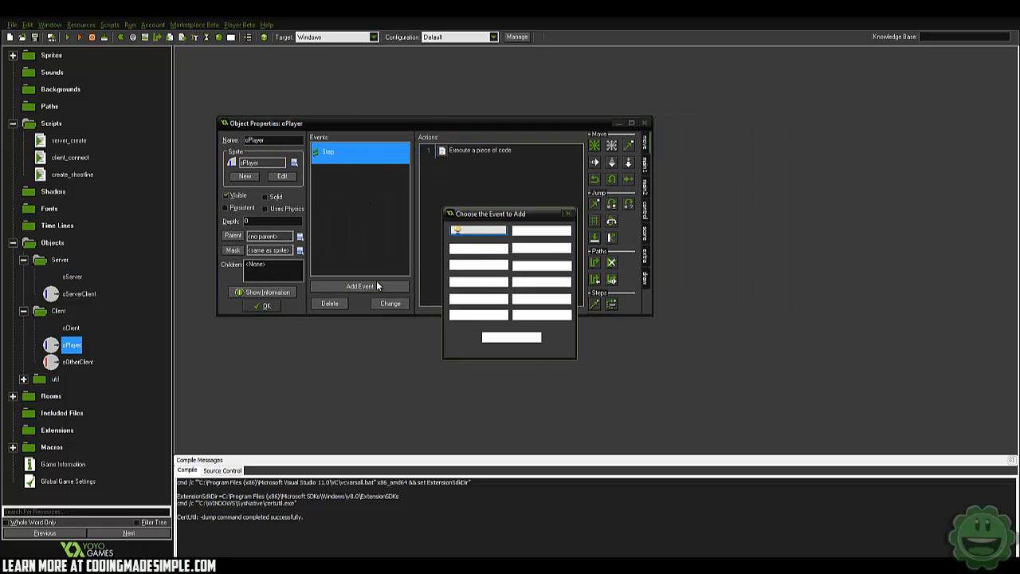
click(478, 231)
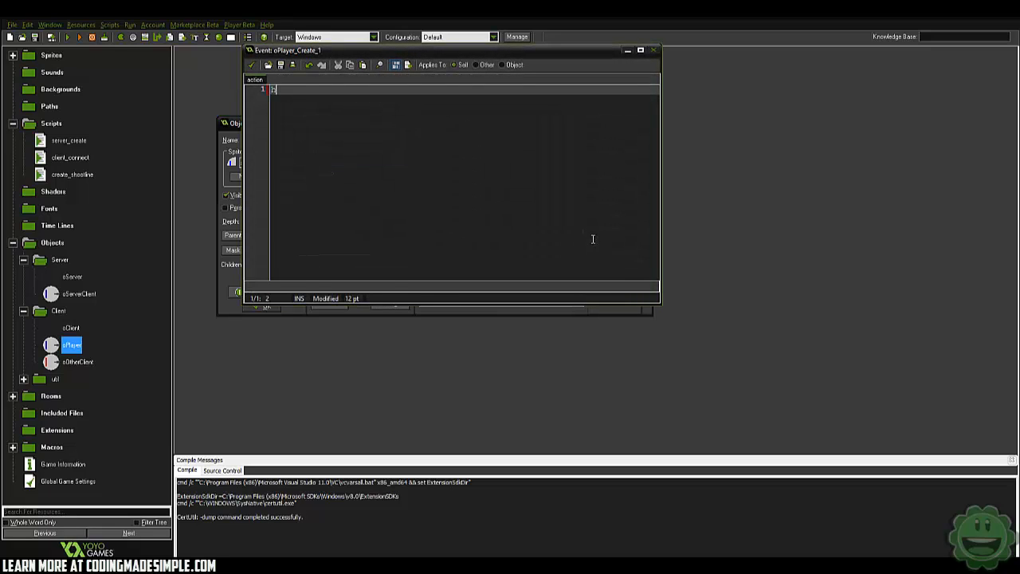
text(hp=20;)
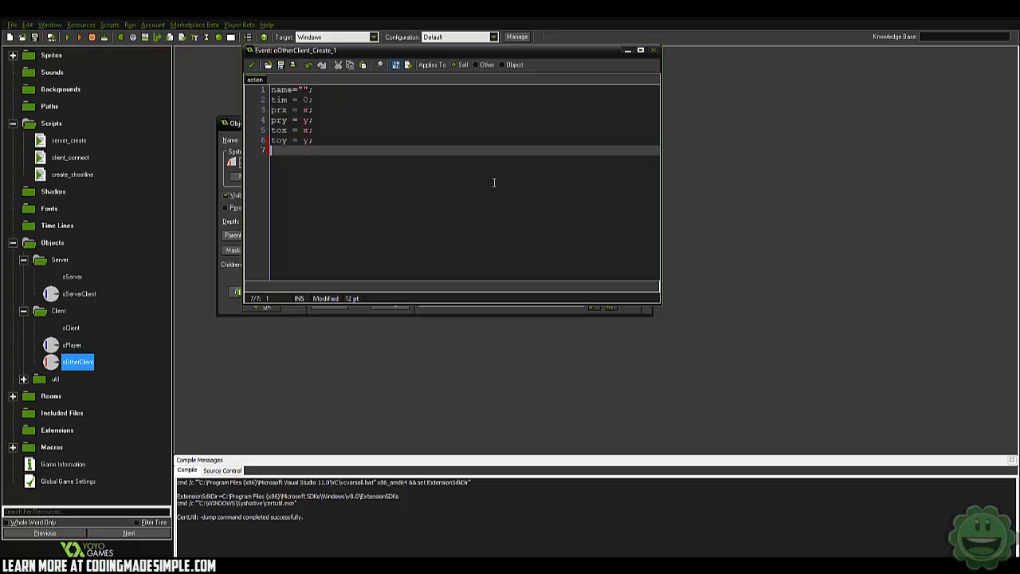
text(hp=20;)
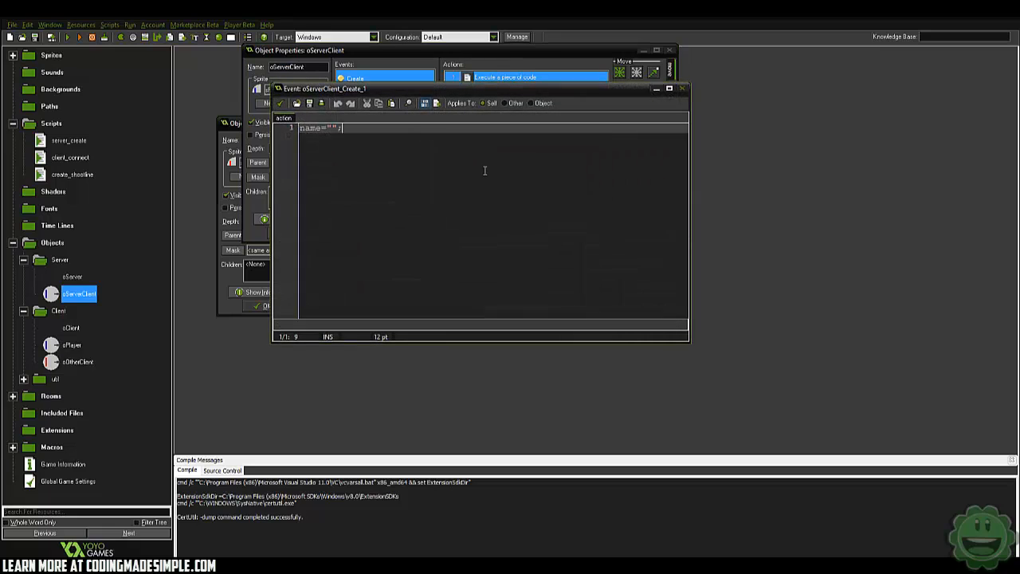
text(hp=2)
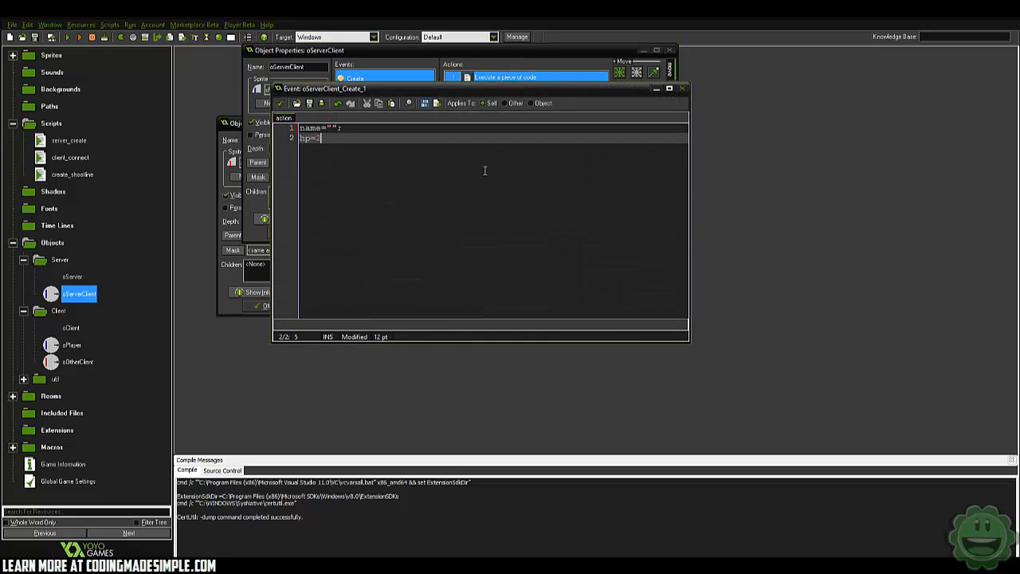
text(20)
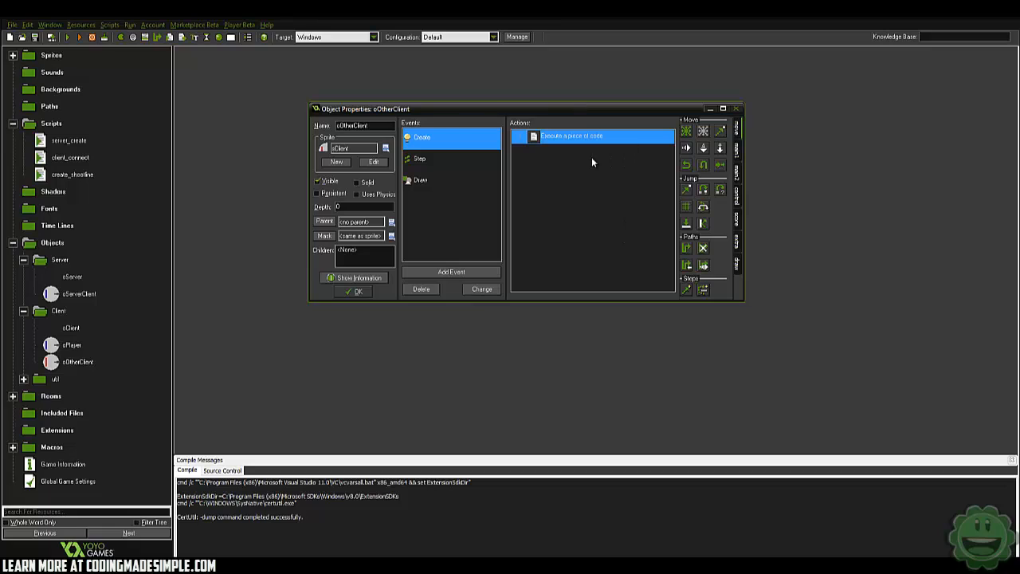
mouse_move(325, 287)
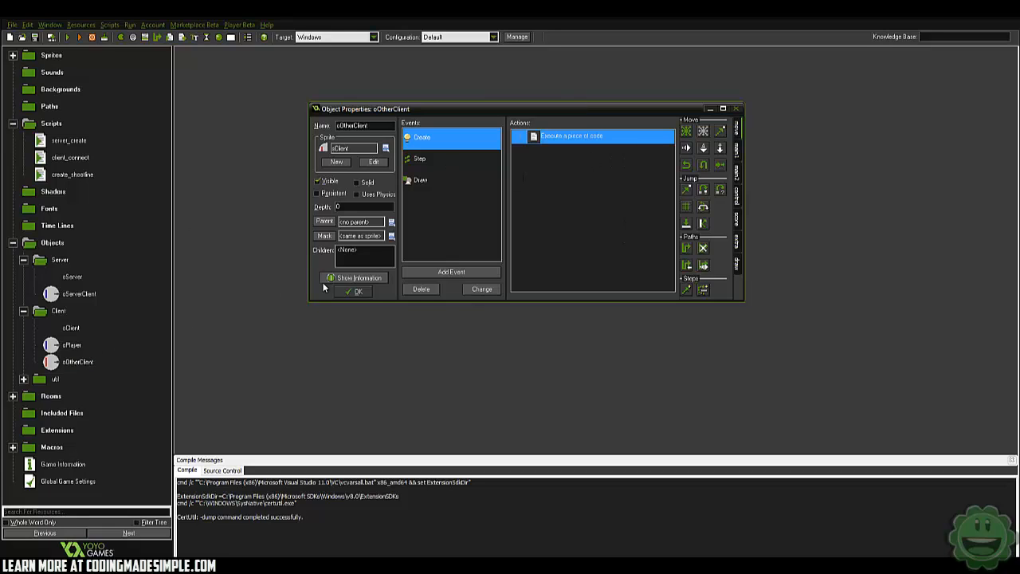
mouse_move(472, 185)
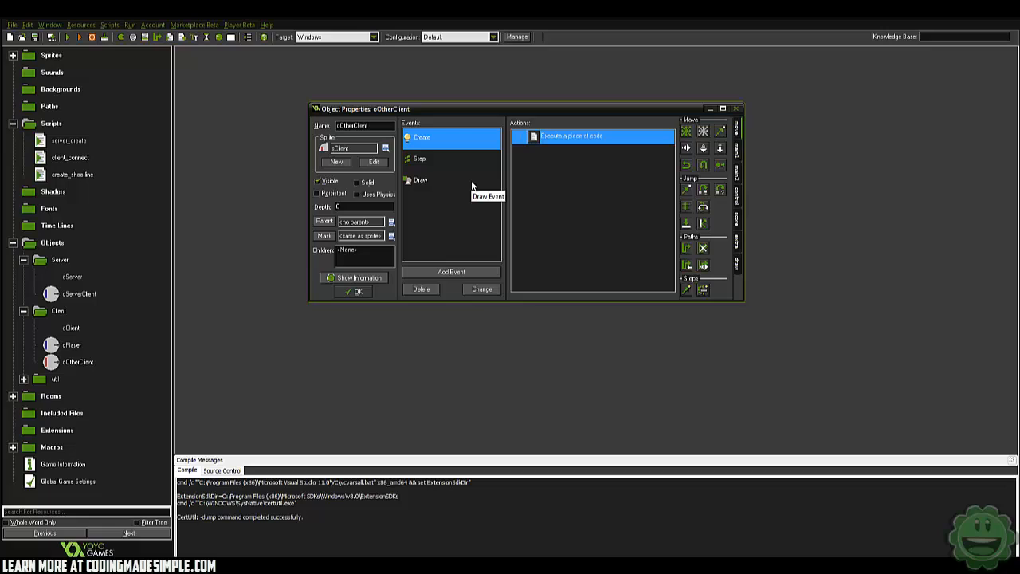
mouse_move(472, 186)
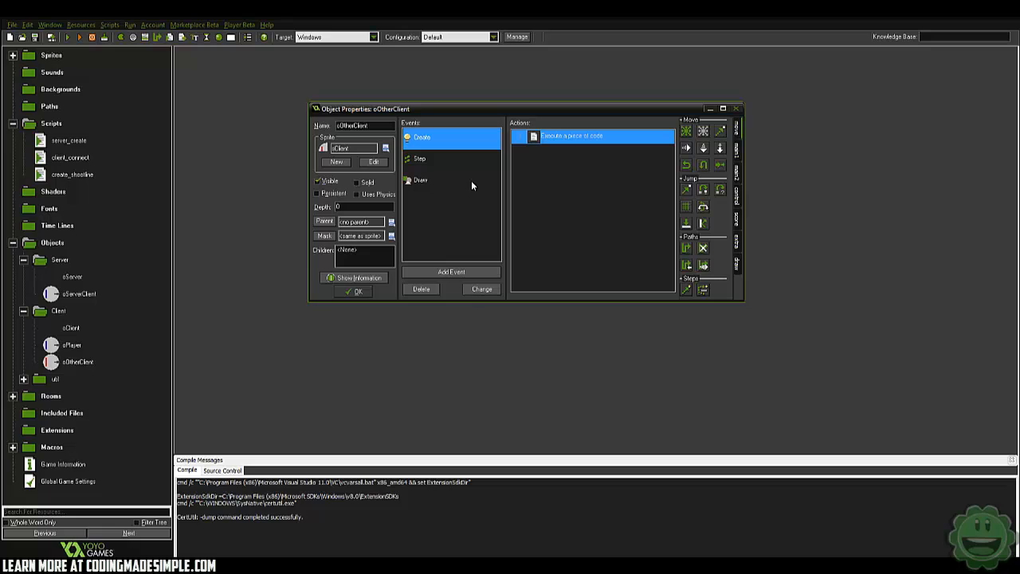
mouse_move(559, 365)
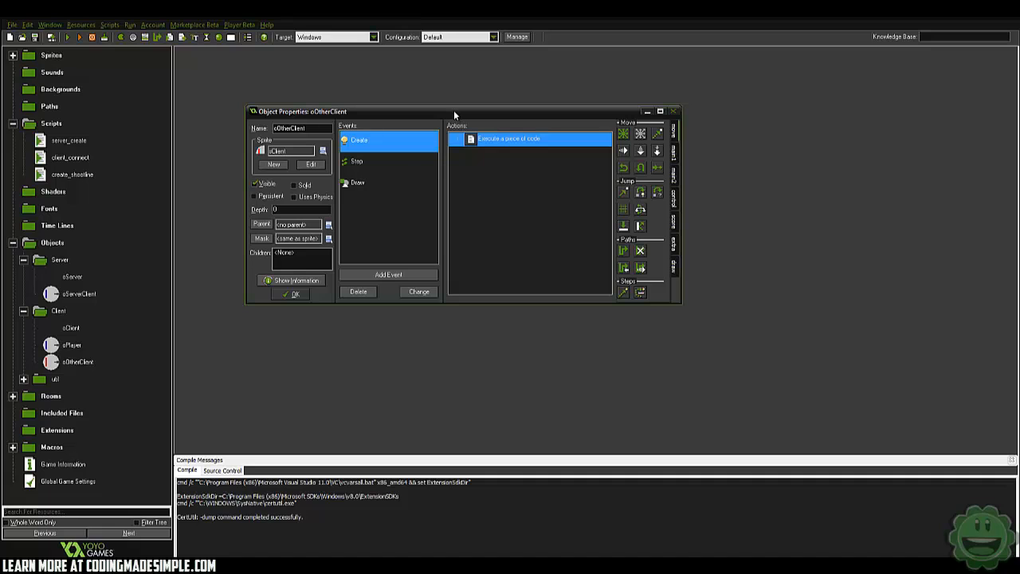
- Give oPlayer a Draw event with an empty Execute Code action
click(71, 344)
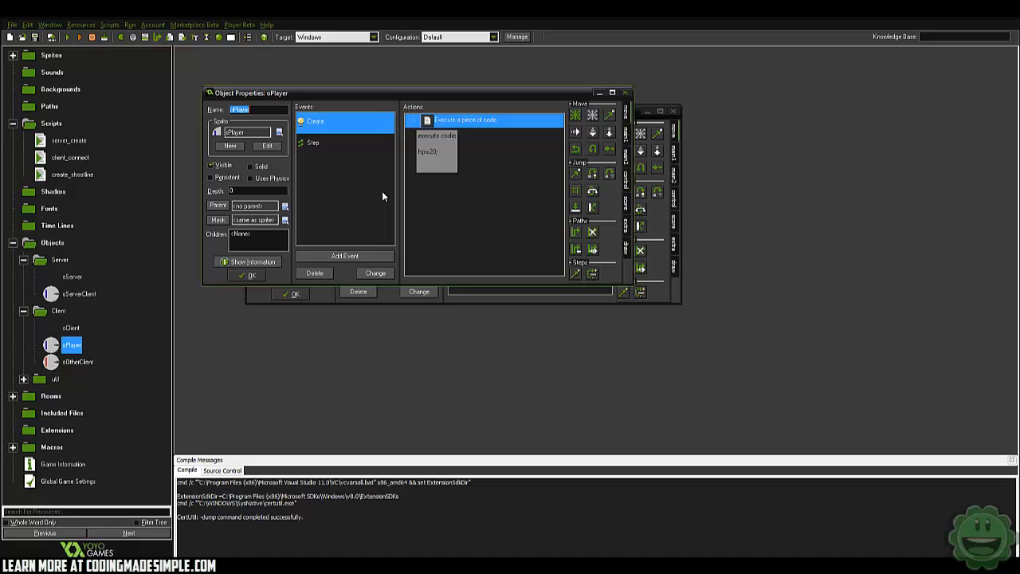
click(344, 255)
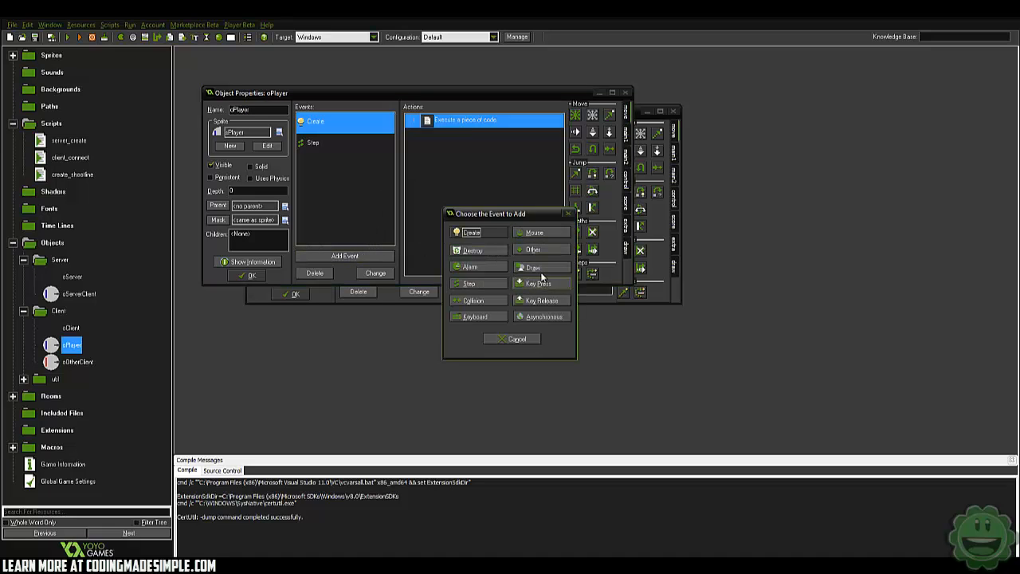
click(532, 267)
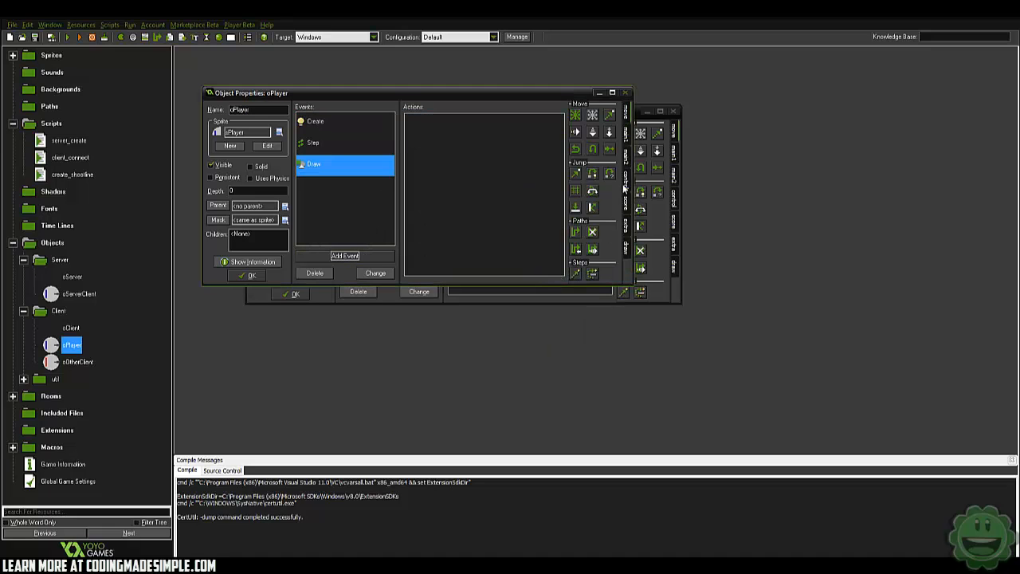
double_click(313, 164)
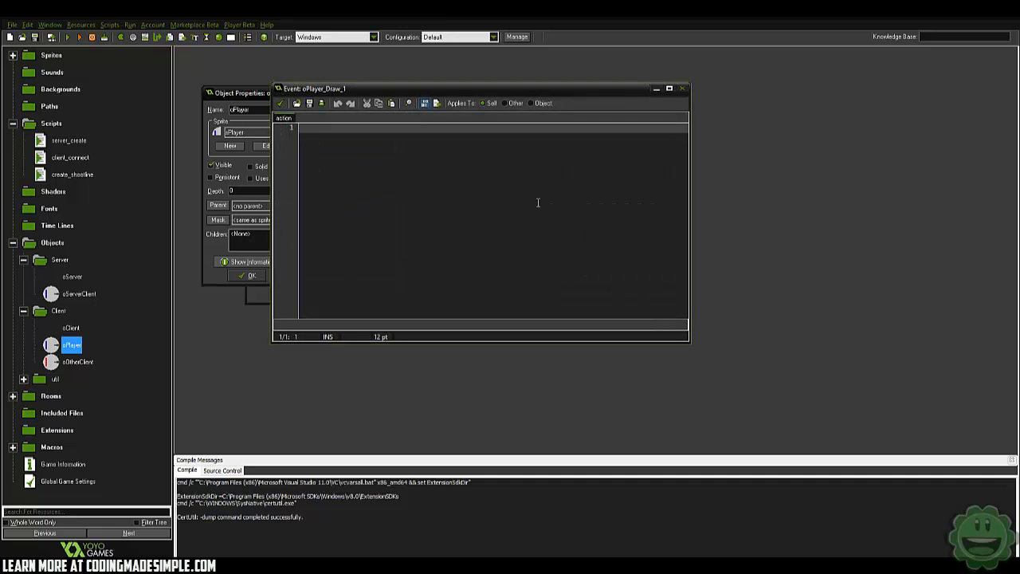
- Add draw_self(); and begin draw_healthbar spanning x-16,y-20 to x+16,y-18
text(draw_self();)
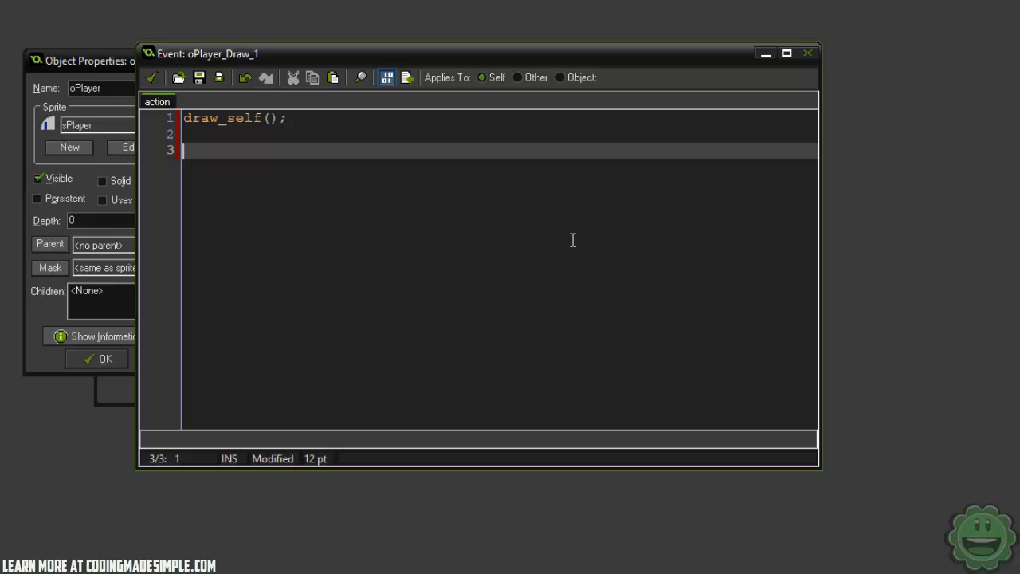
text(drwa)
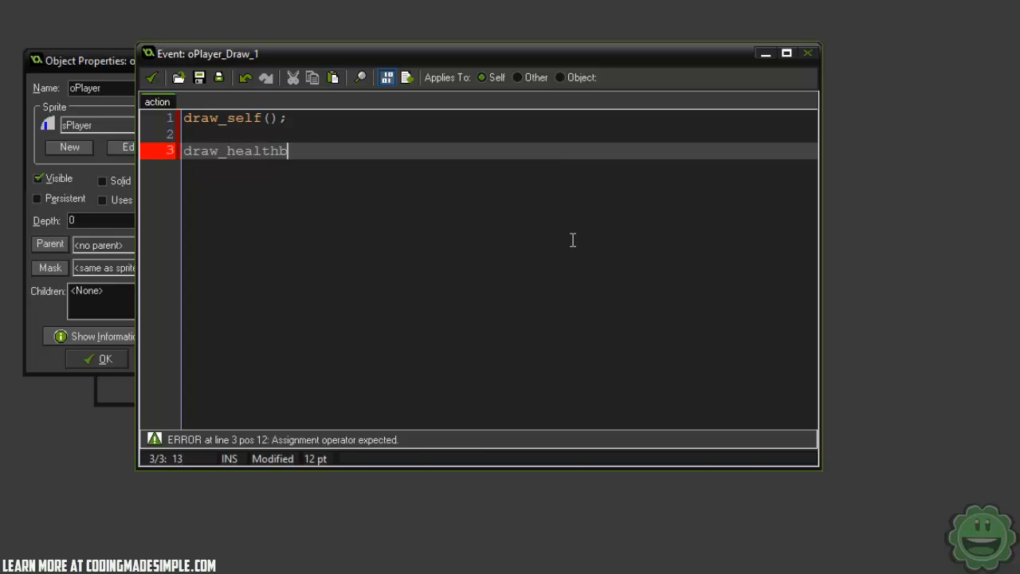
text(ar()
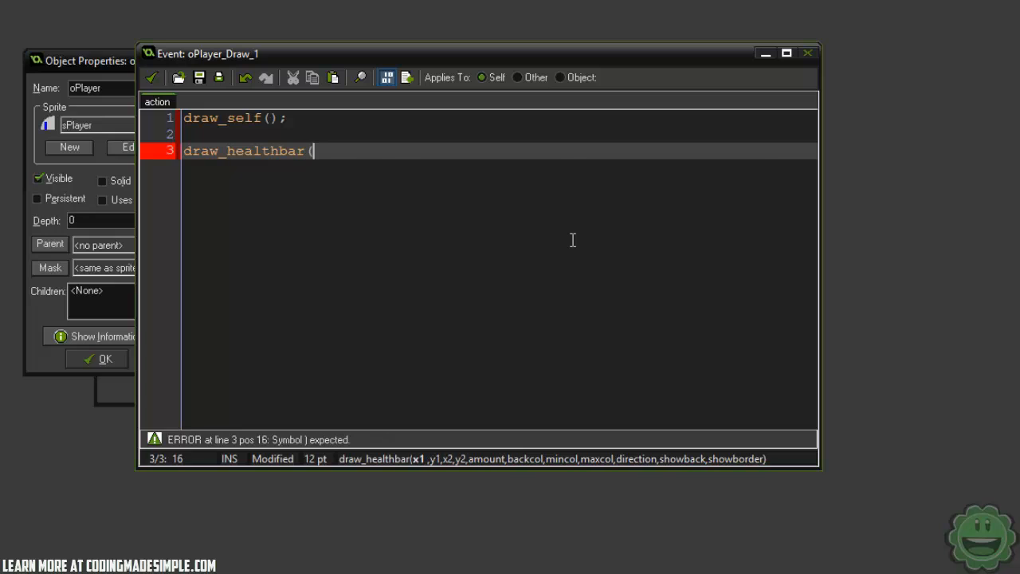
text(x-)
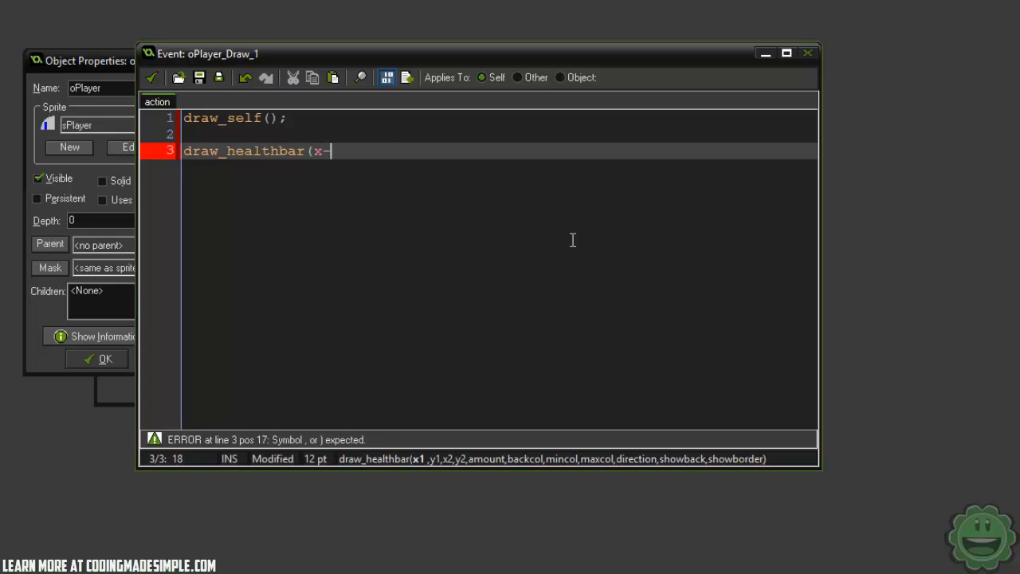
text(16,y)
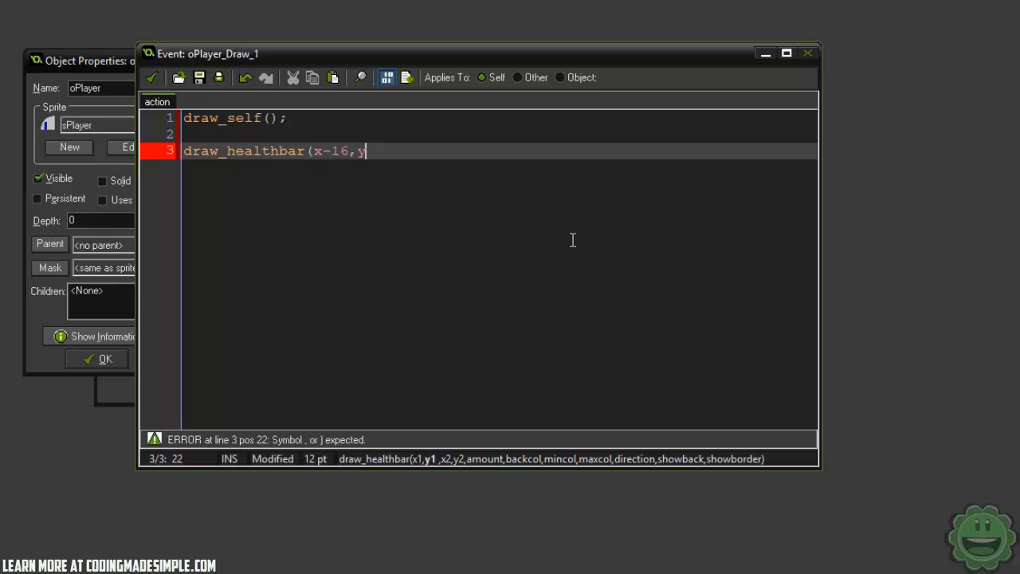
text(-20,)
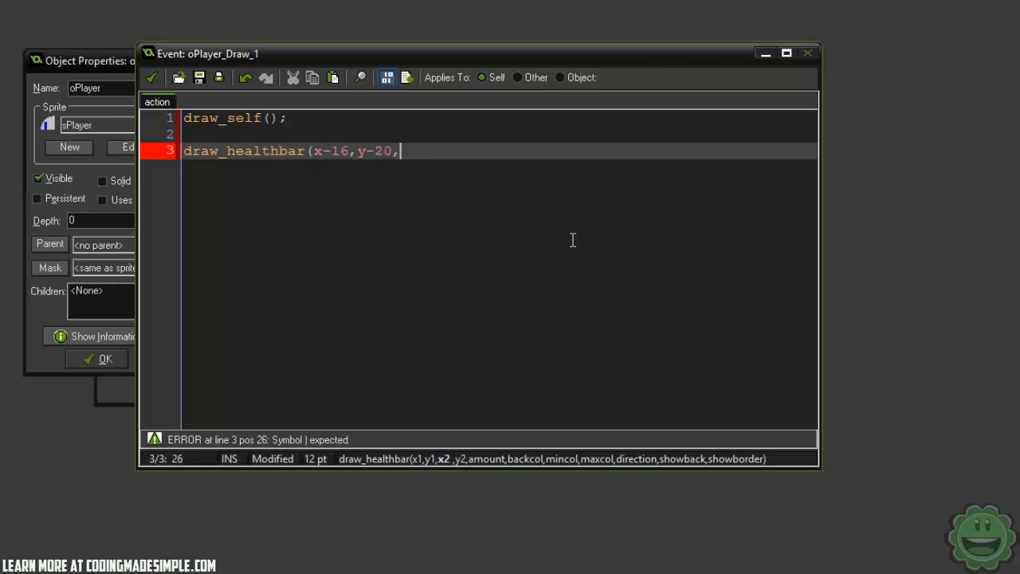
text(x+)
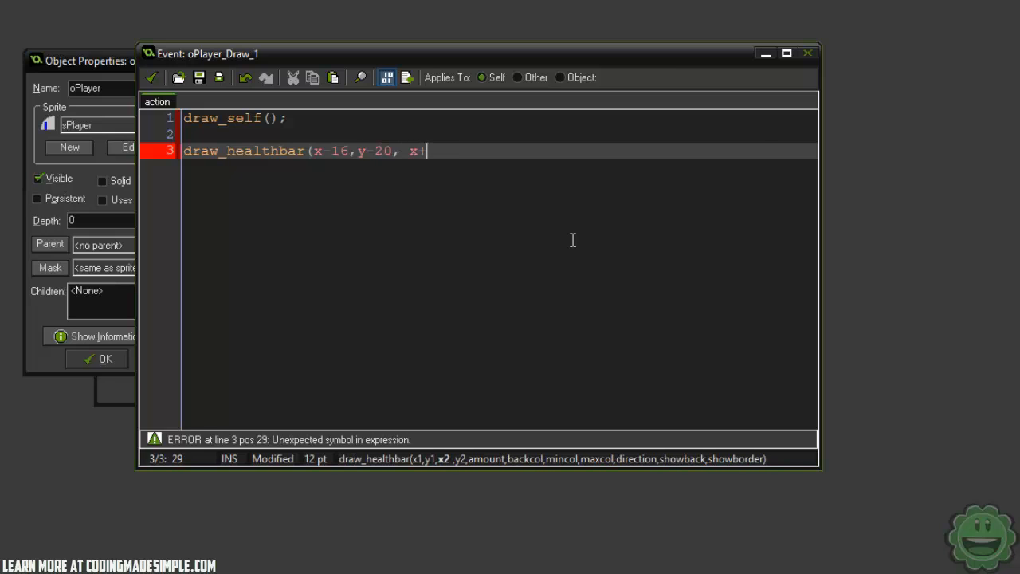
text(16,)
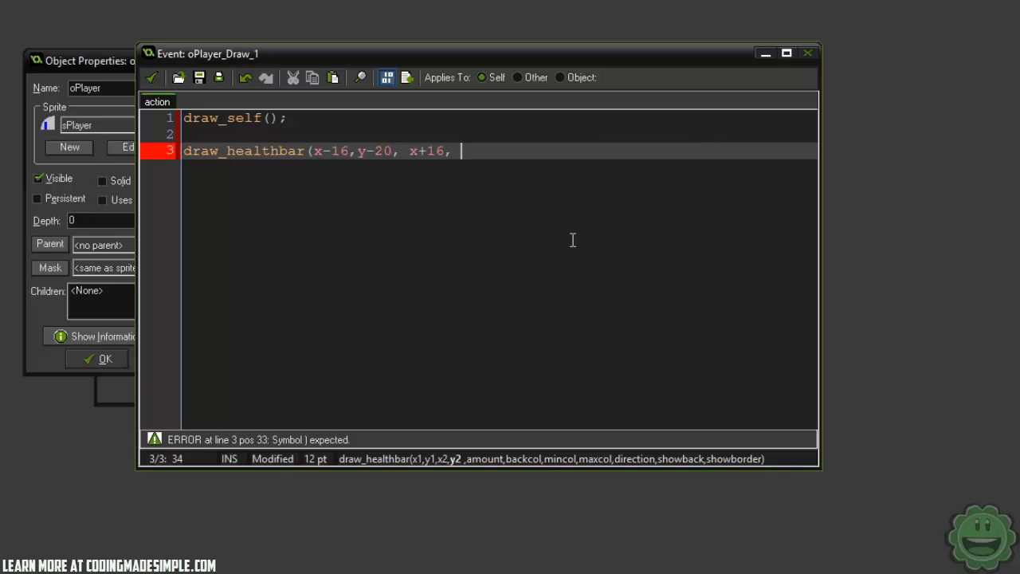
text(y-18)
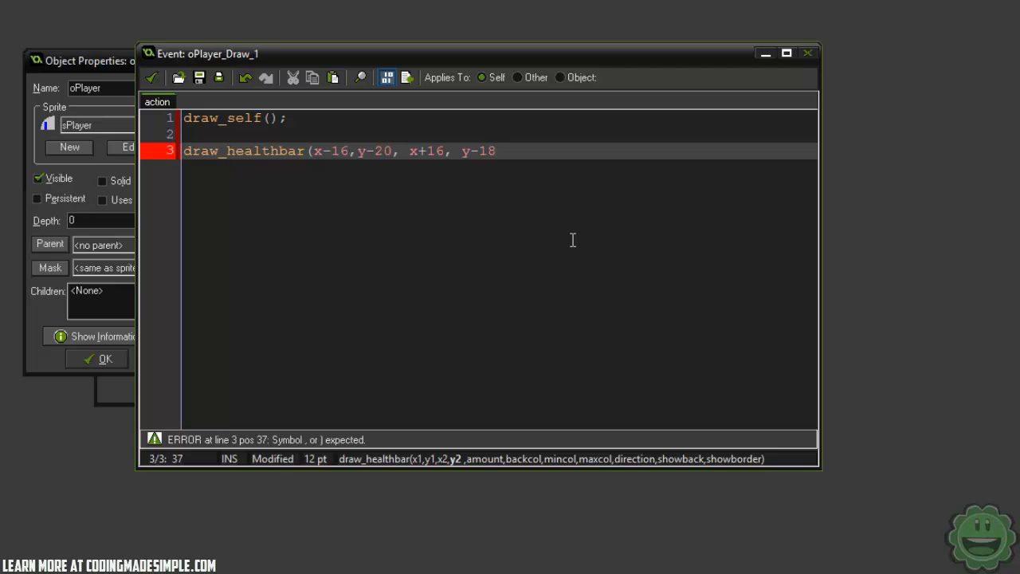
mouse_move(331, 155)
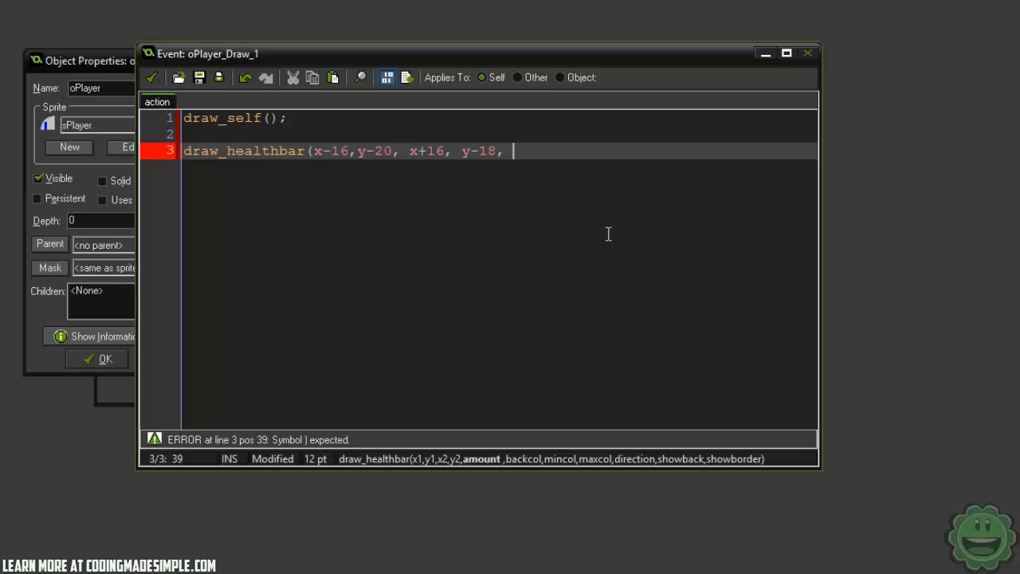
- Finish the healthbar call with hp * 5, c_white, c_red, c_green, 0, false, false
text(hp *)
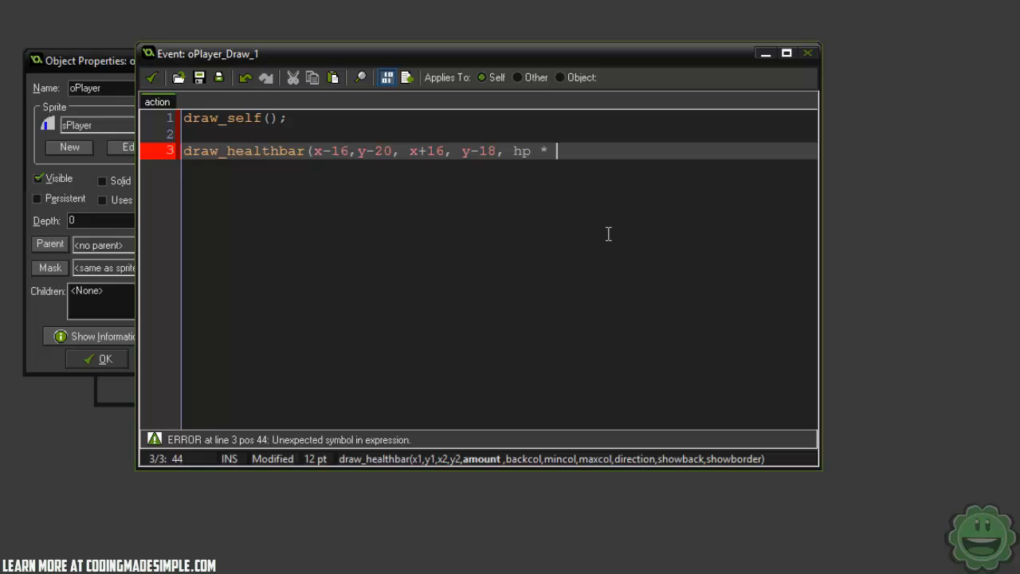
text(5,)
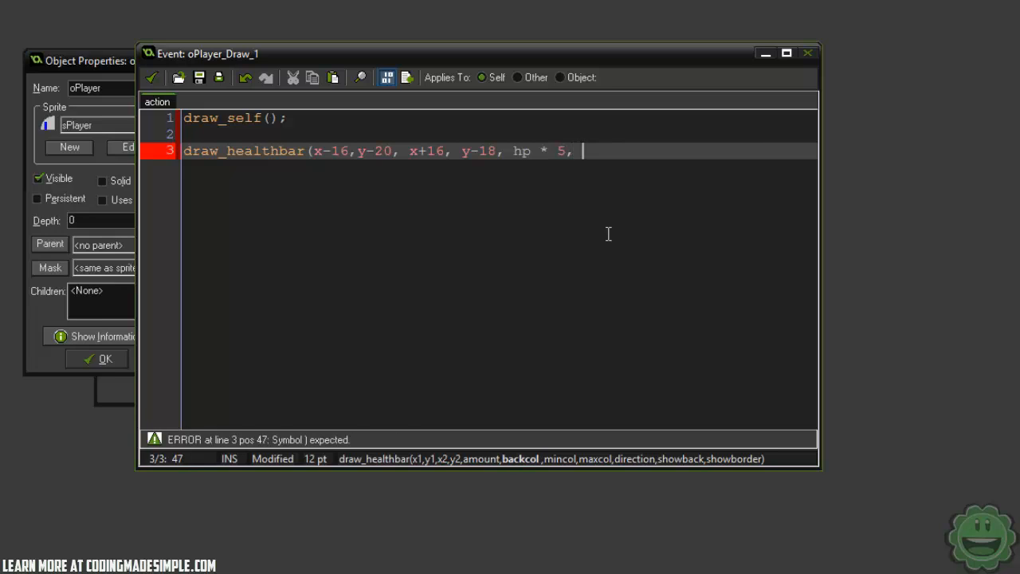
text(c)
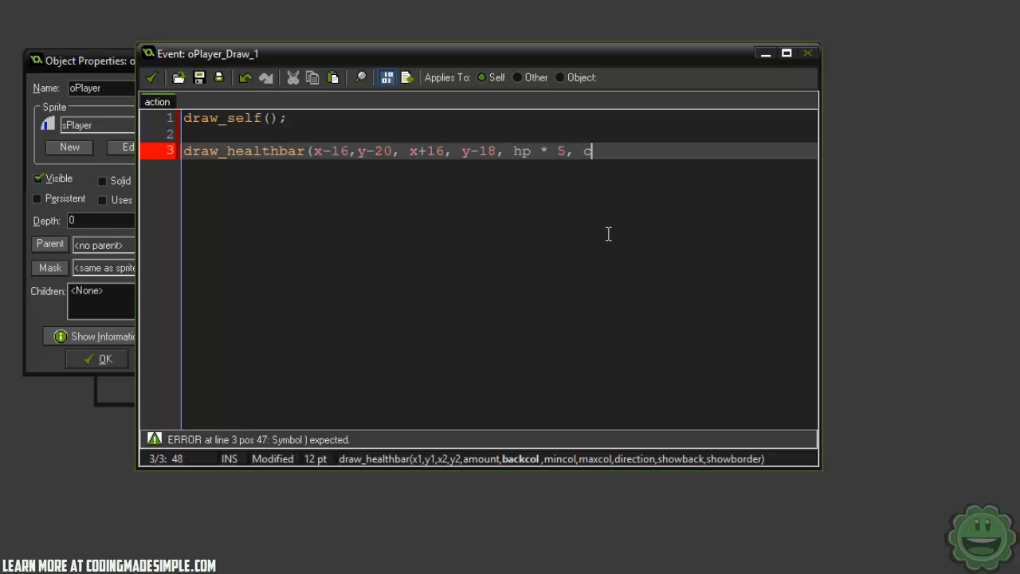
text(wh)
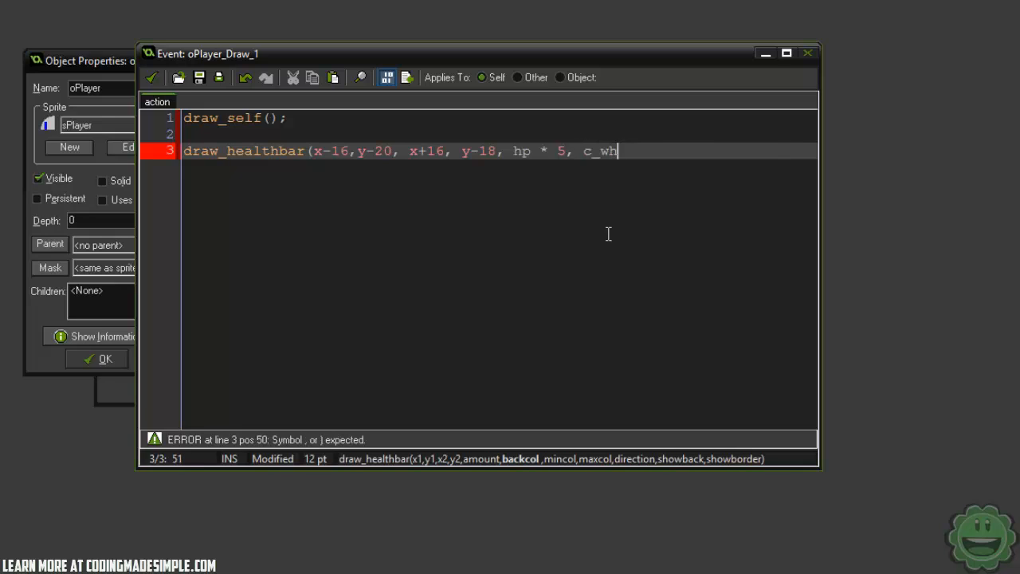
text(ite, c_r)
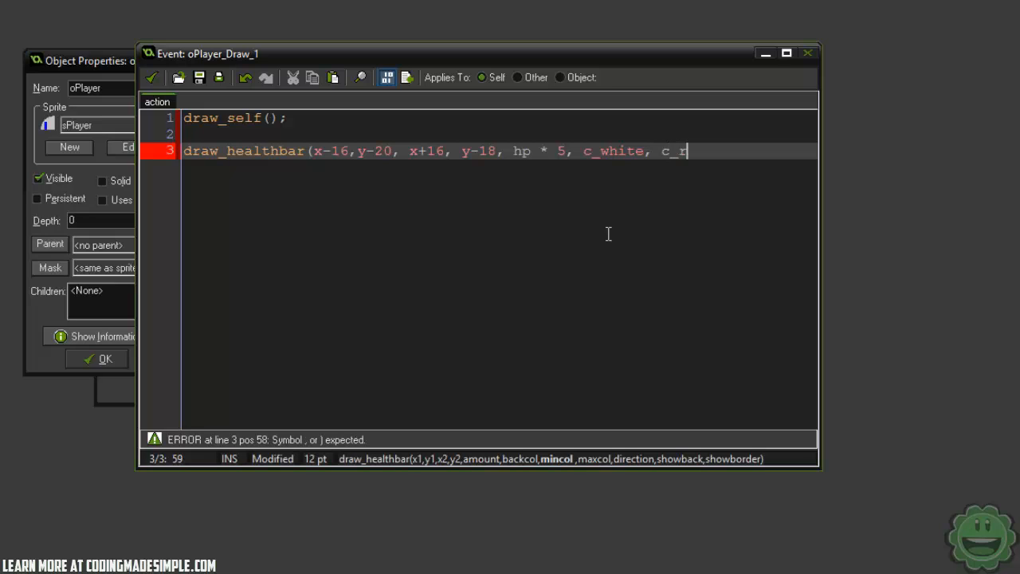
text(ed,)
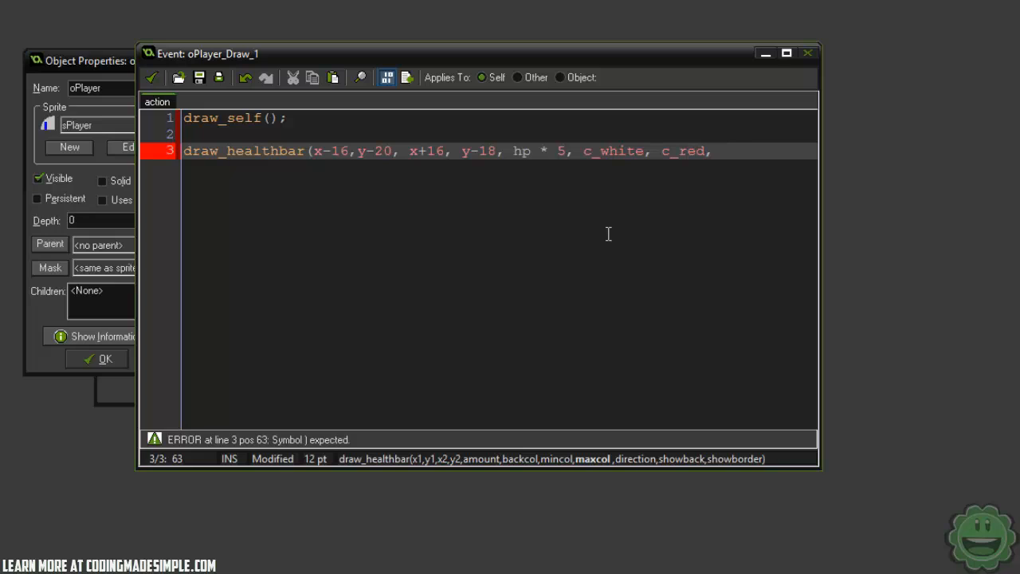
text(c_green,)
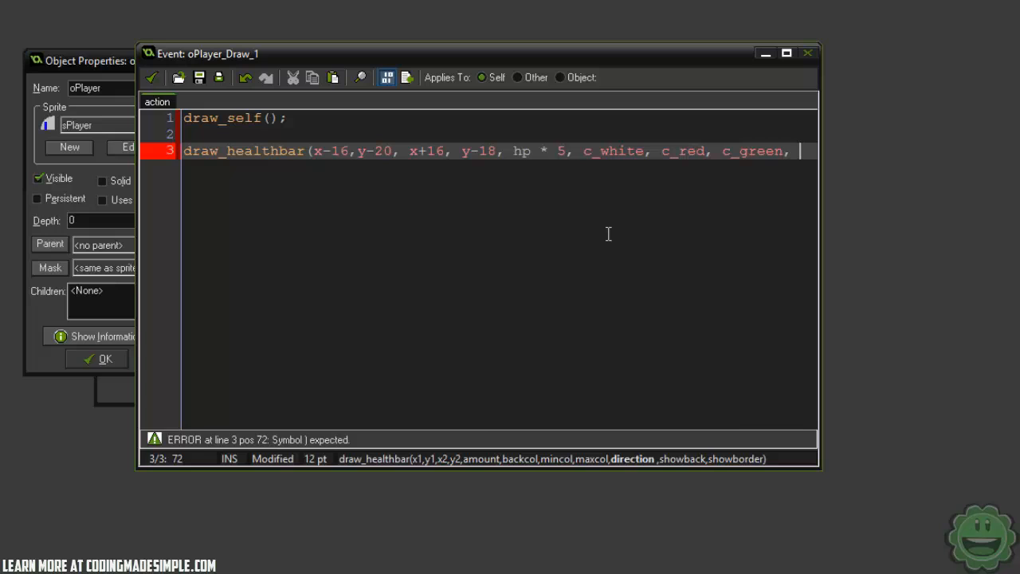
text(0, false,)
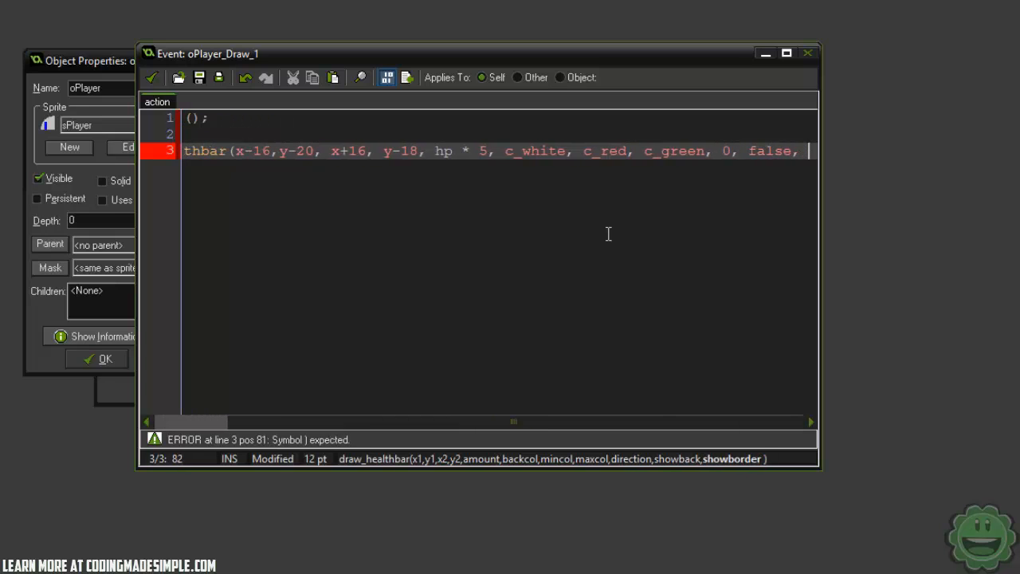
text(false);)
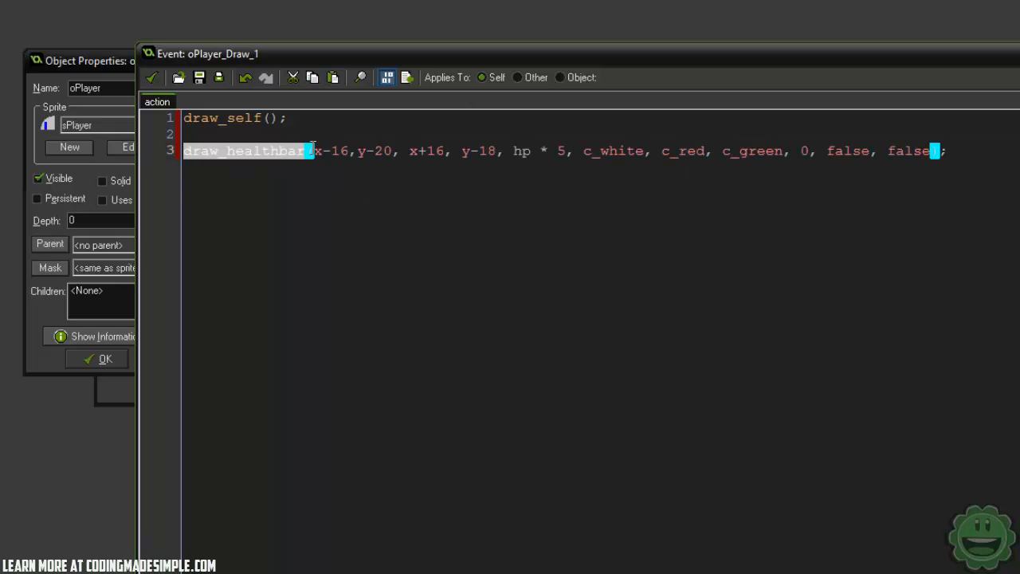
click(833, 194)
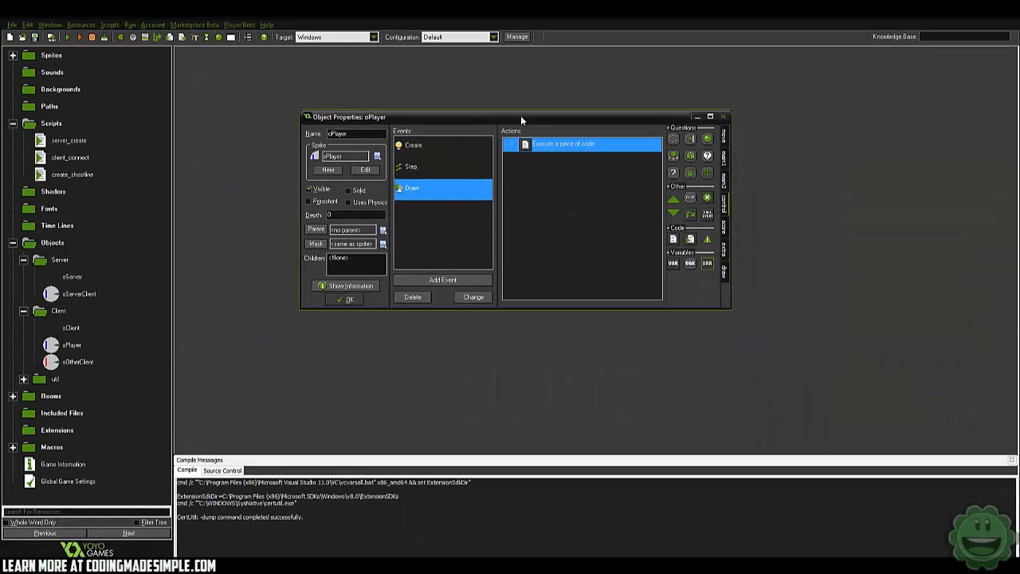
- Open the server_create script from the Scripts folder
double_click(70, 141)
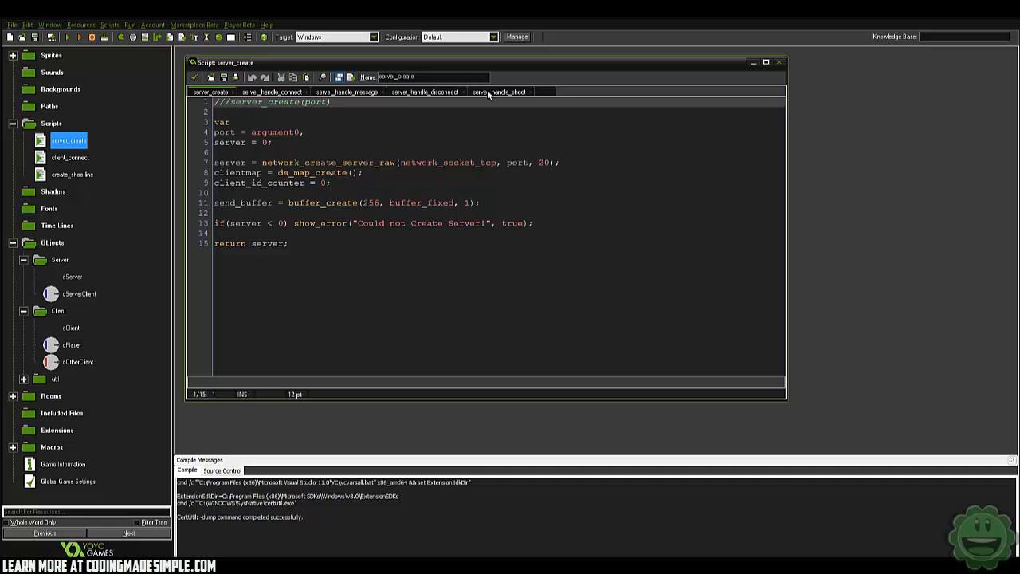
- In server_handle_shoot, write obj.hp as buffer_u8 into the hit message
click(500, 91)
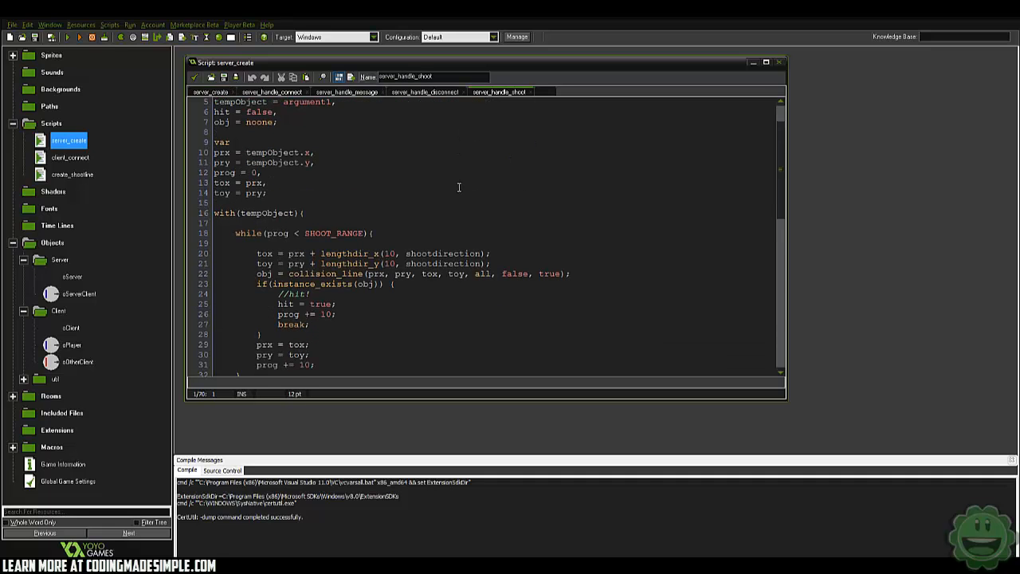
scroll(down, 3)
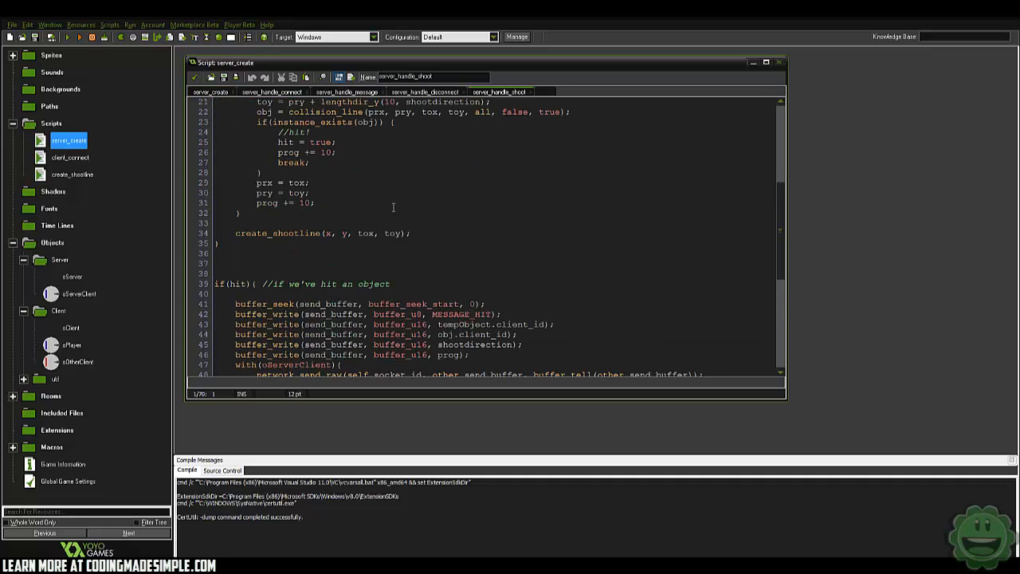
scroll(down, 3)
text(buffer)
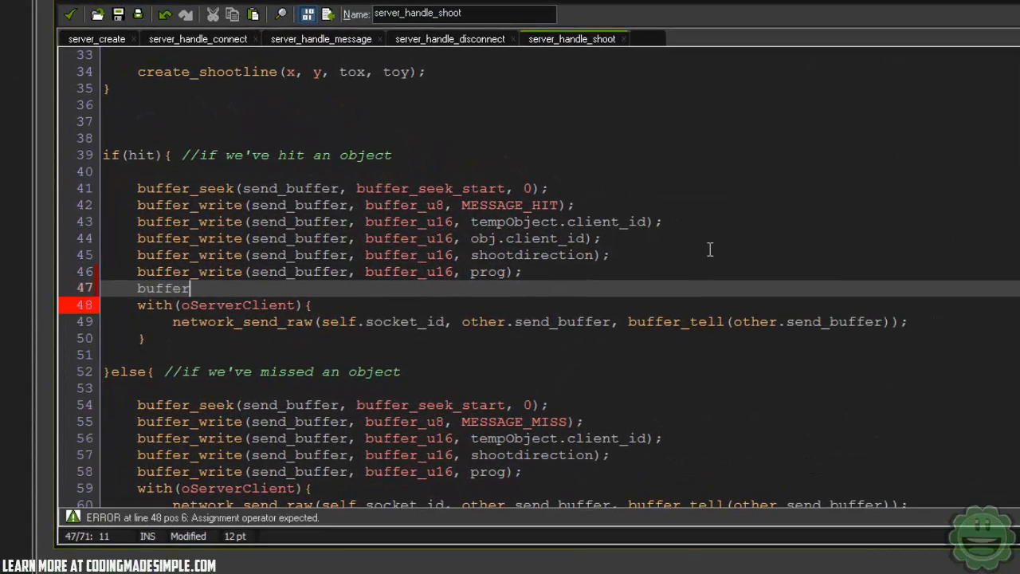
text(_write(send_buffer, buff)
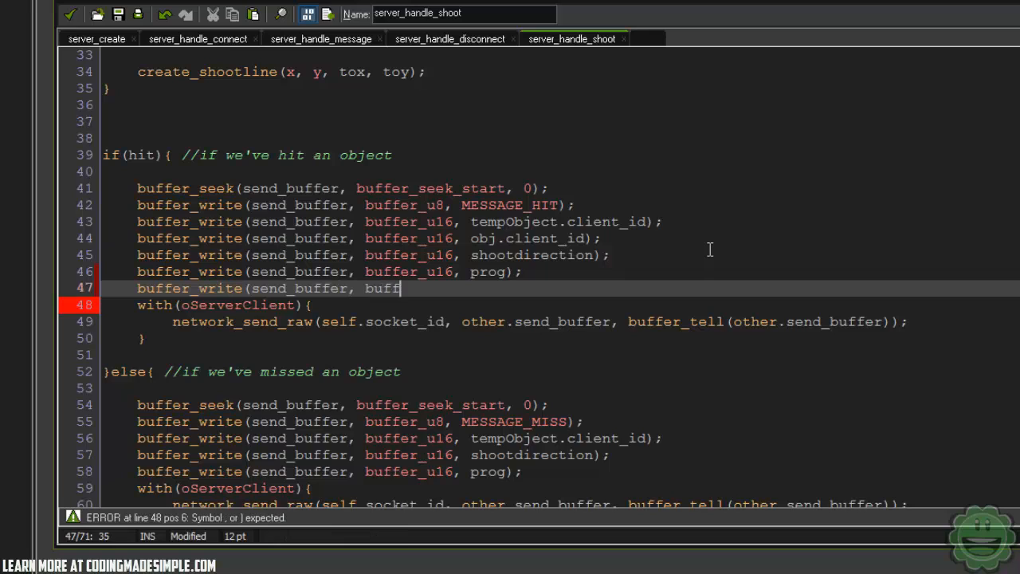
text(er_u8, obj.hp);)
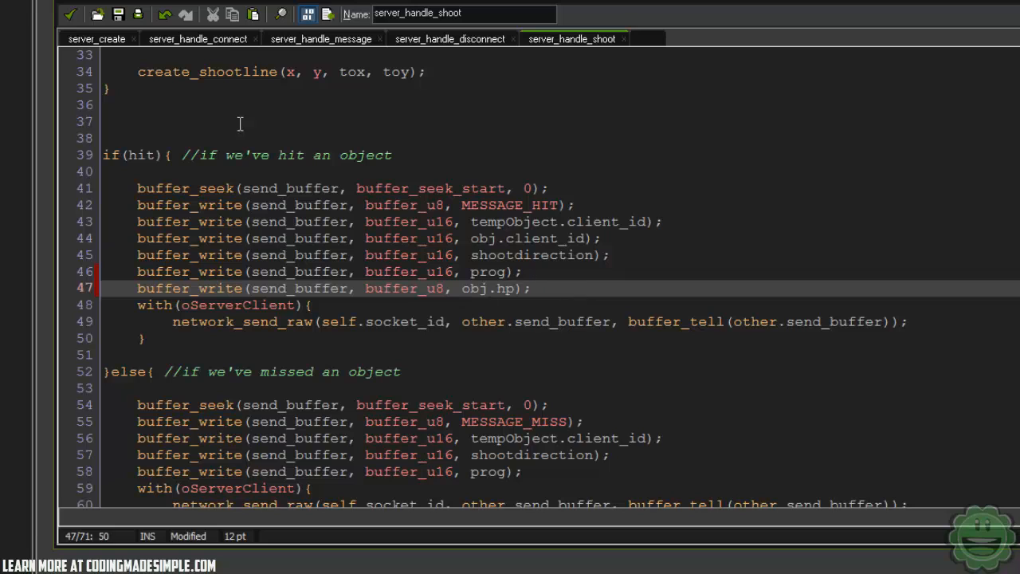
- Subtract 1 from obj.hp inside the if(hit) branch
click(452, 188)
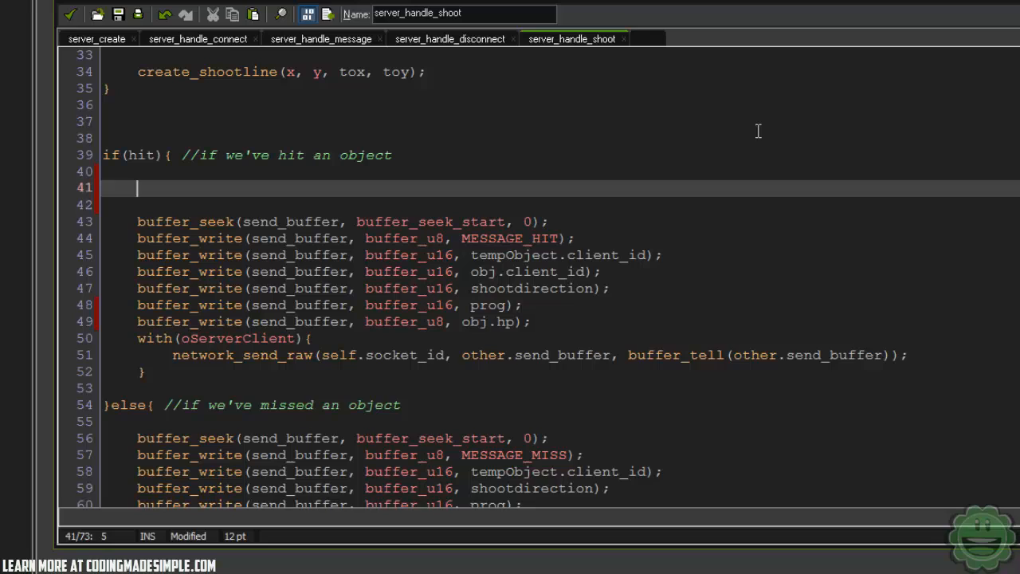
text(obj.hp)
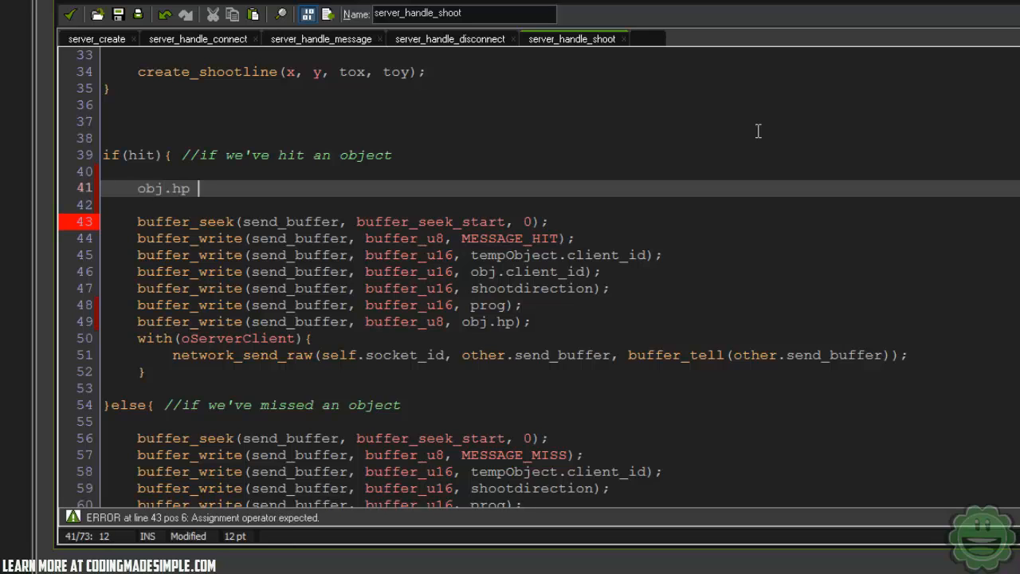
text(-= 1;)
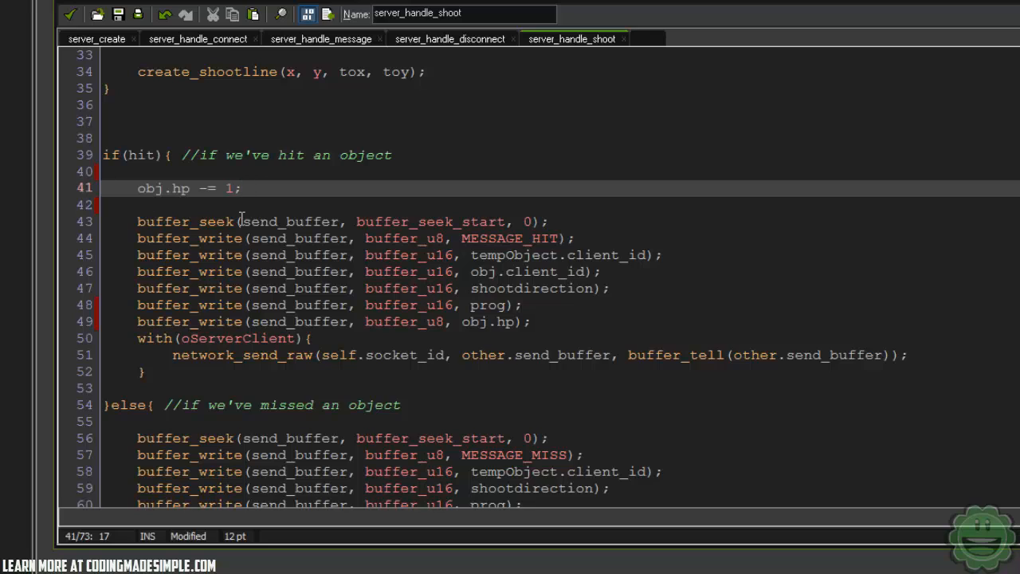
mouse_move(332, 91)
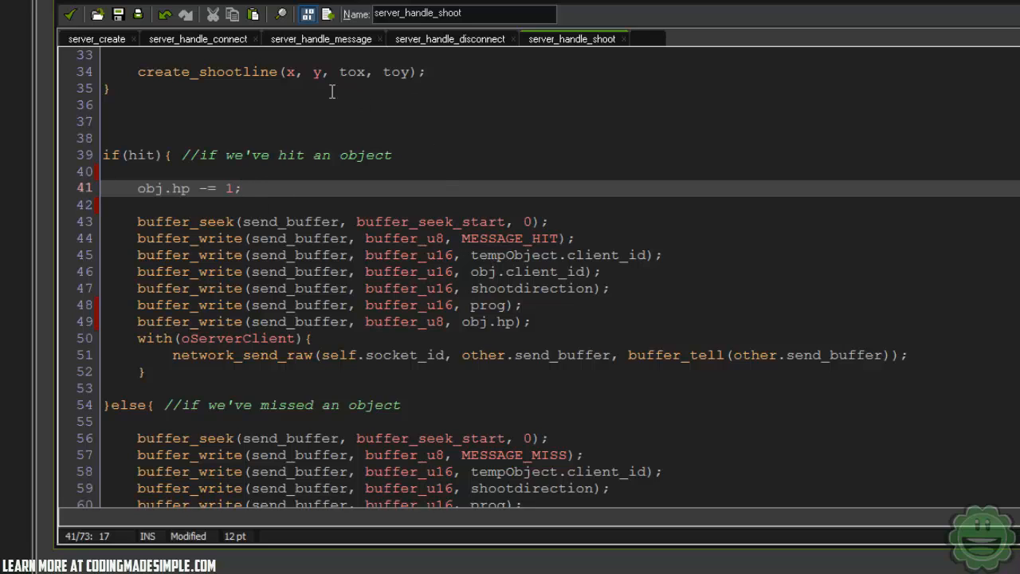
click(70, 15)
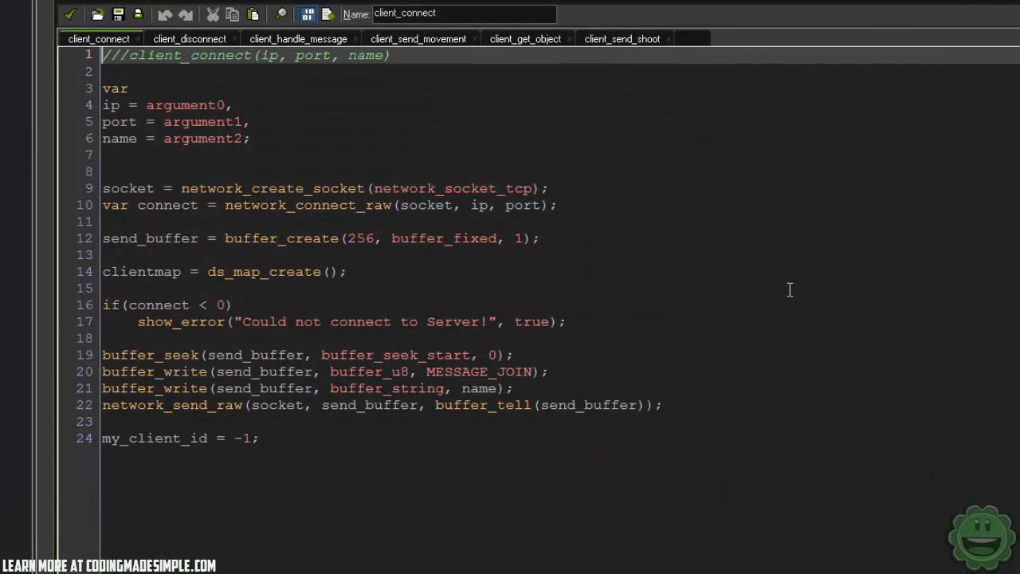
- In the MESSAGE_HIT case, add clientshot.hp = buffer_read(buffer, buffer_u8);
click(298, 38)
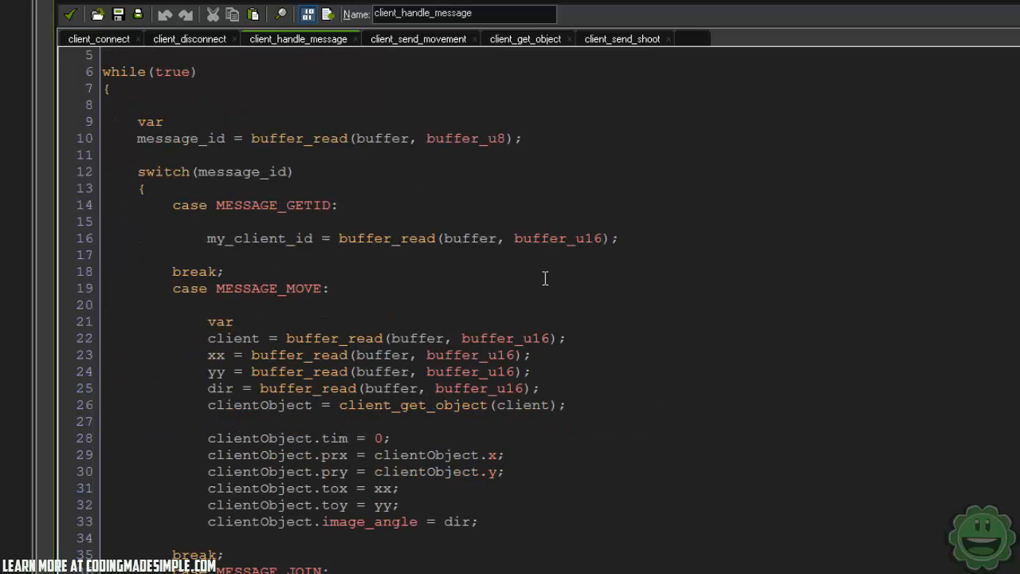
scroll(down, 3)
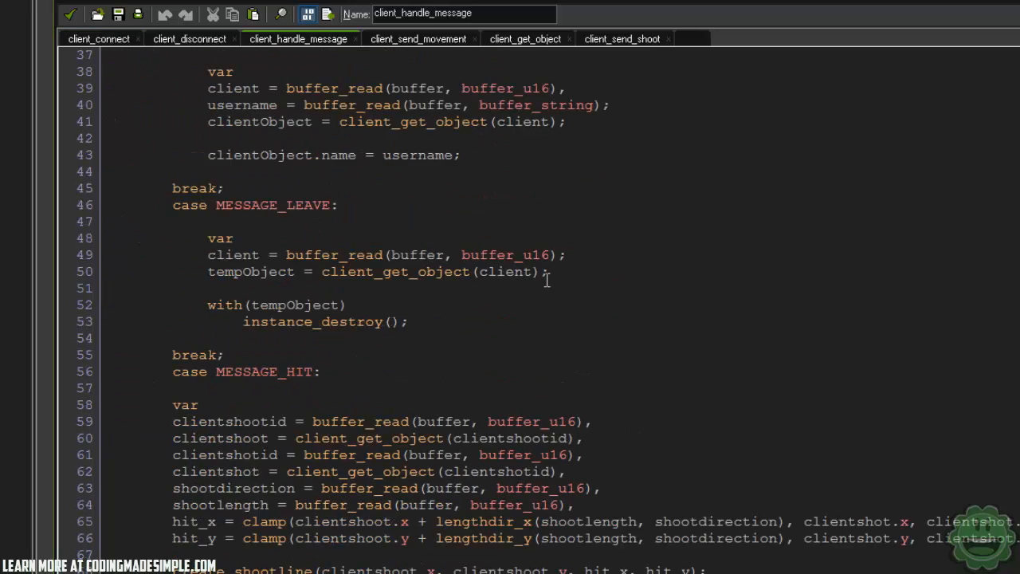
scroll(down, 3)
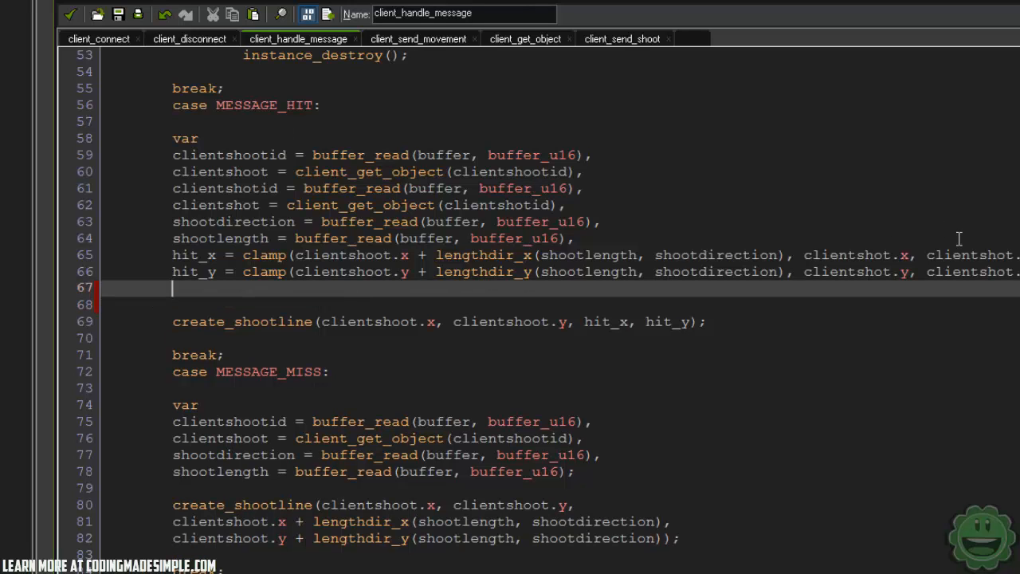
text(clientshot.)
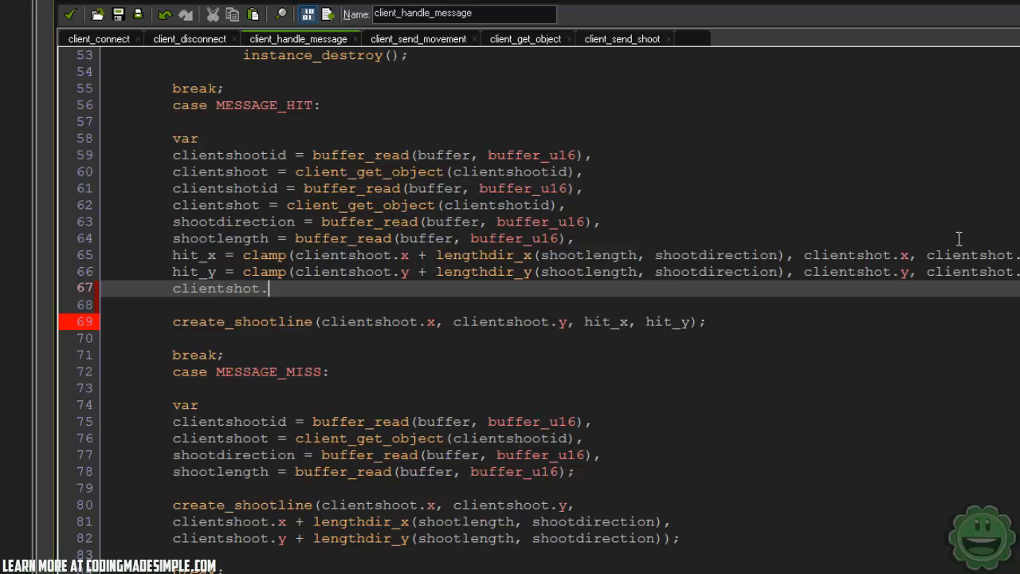
text(hp =)
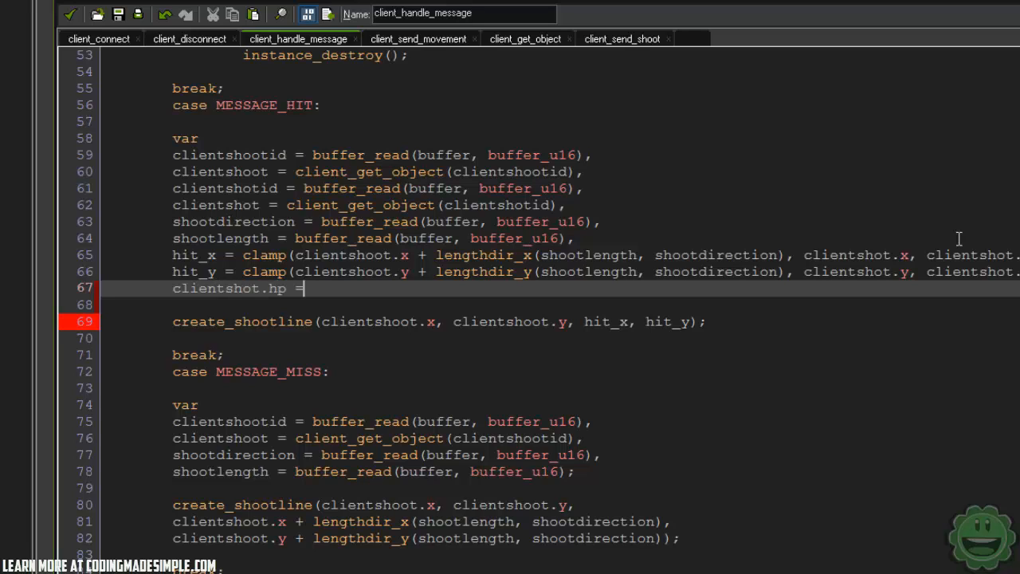
text(buf)
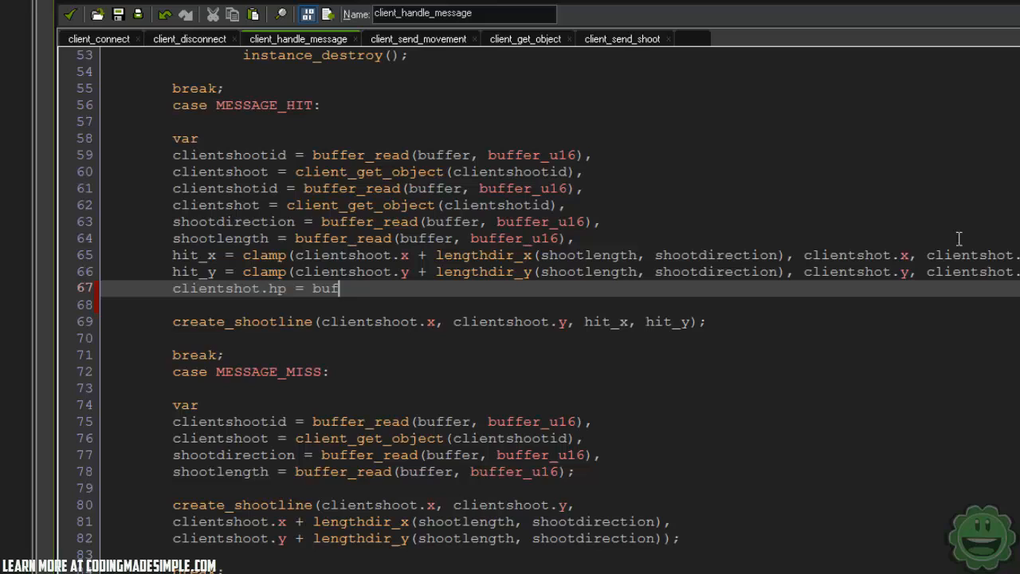
text(fer_read(buff)
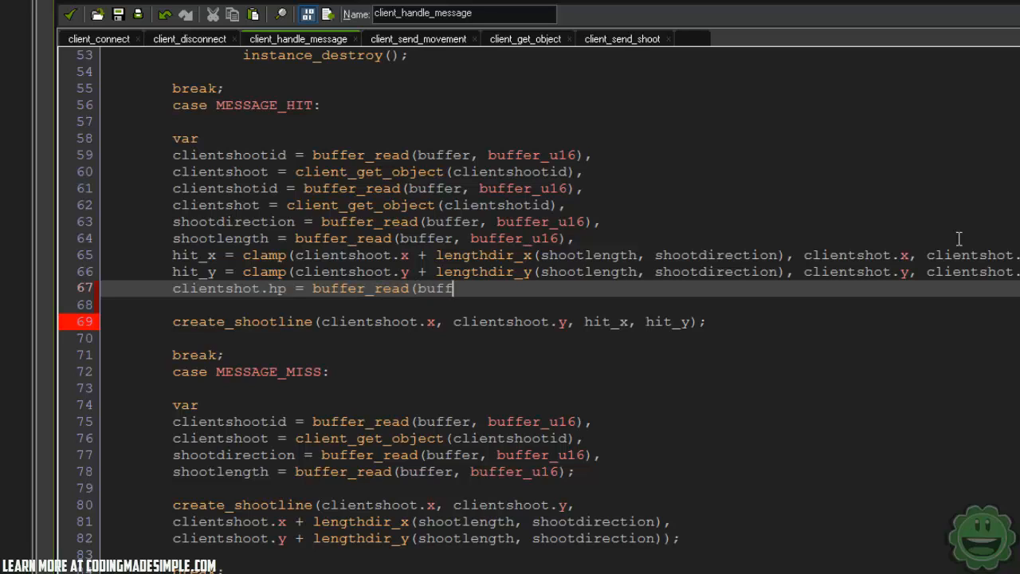
text(er, buffer)
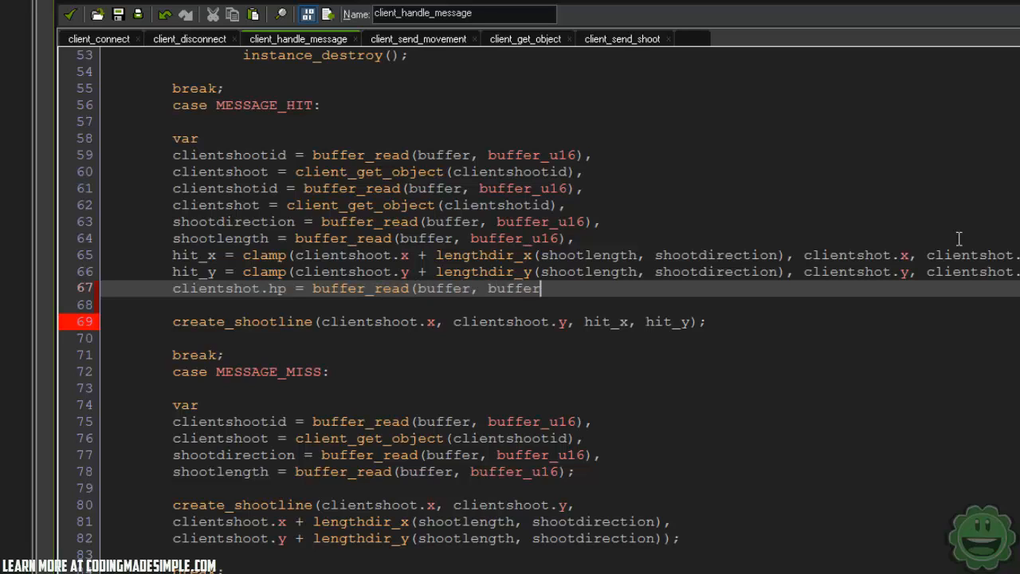
text(_u8)
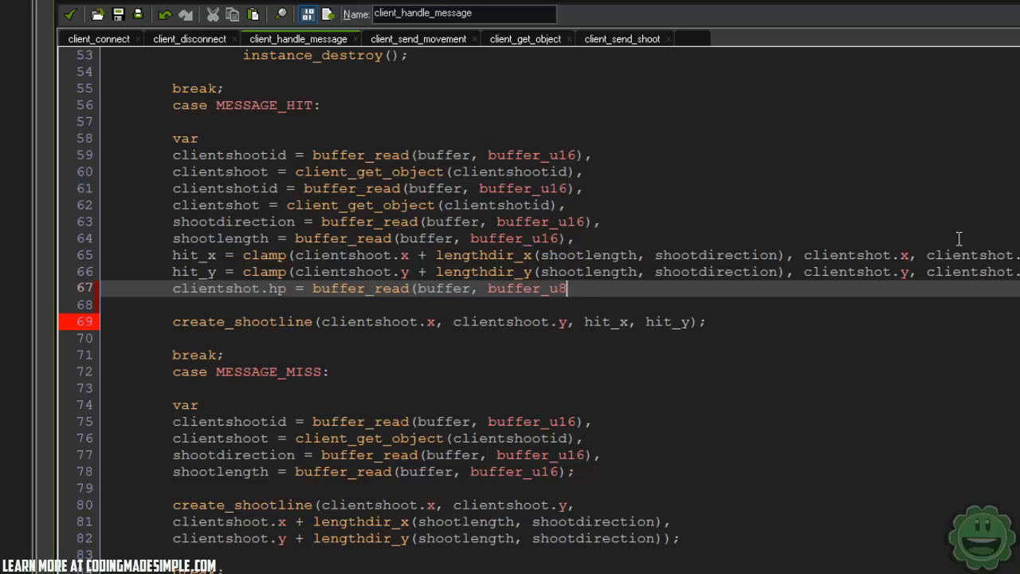
text();)
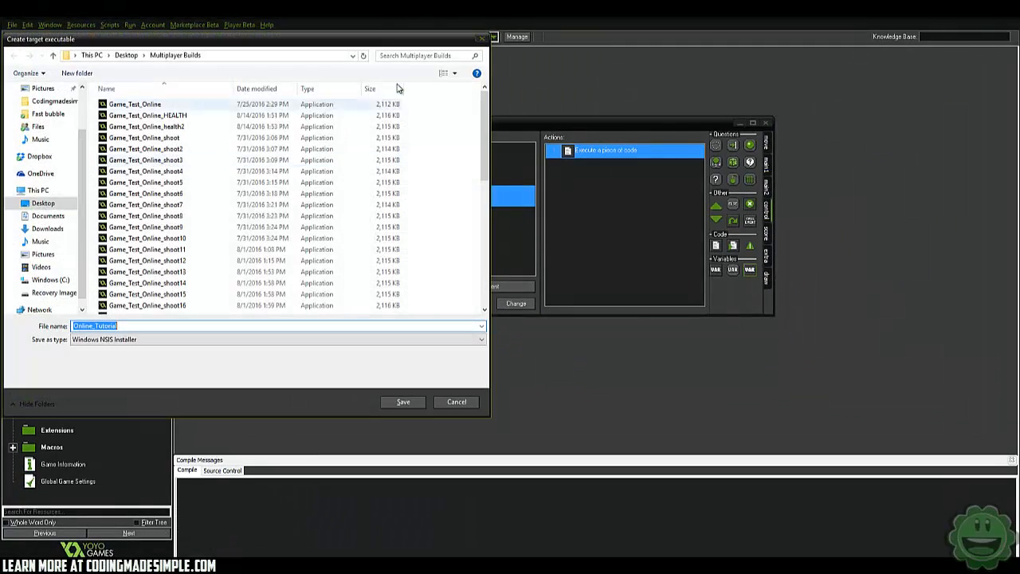
- Save the build as a single runtime executable in the Online Builds folder
click(465, 347)
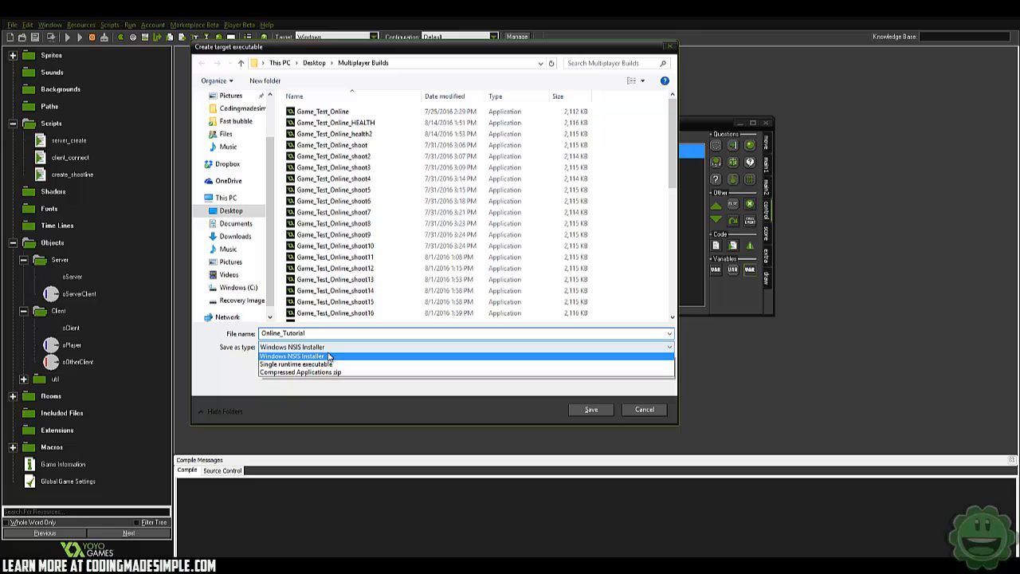
click(295, 364)
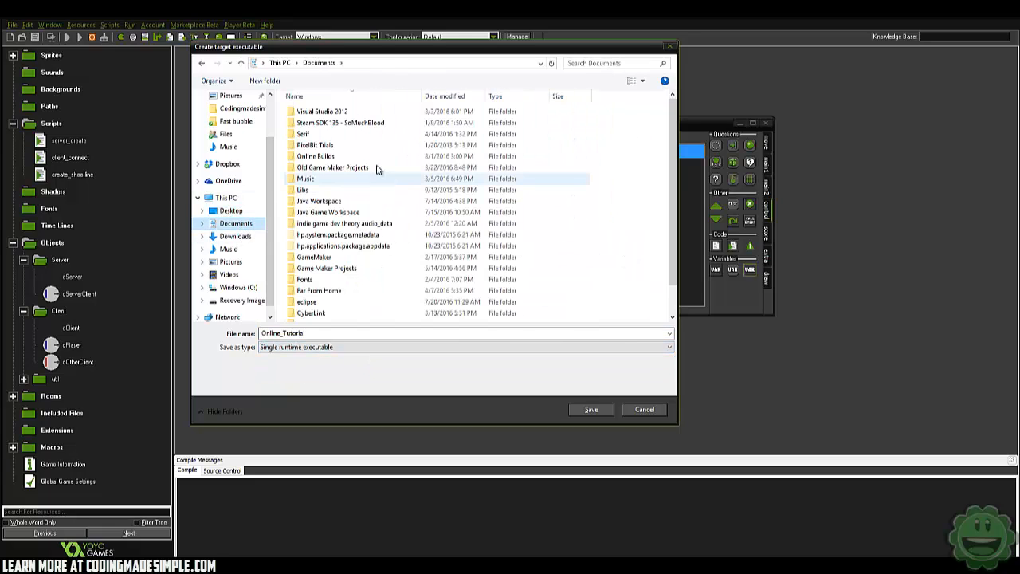
double_click(316, 157)
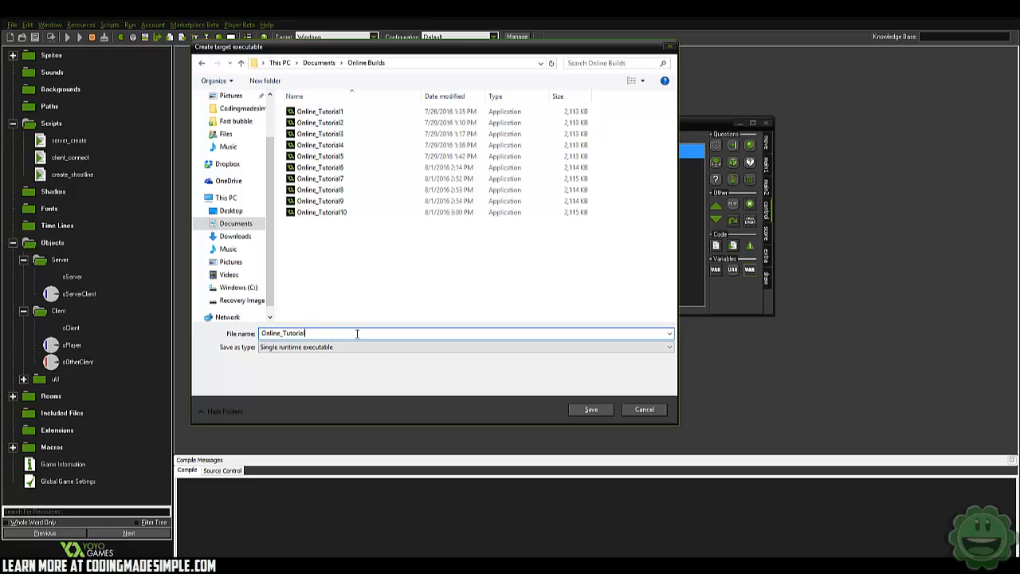
click(591, 409)
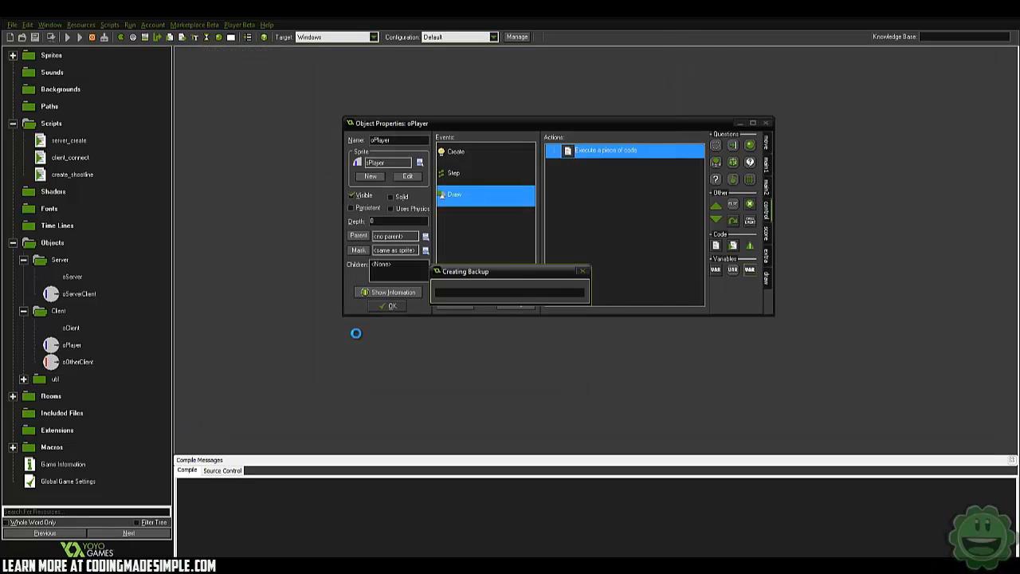
click(387, 306)
text(Zack)
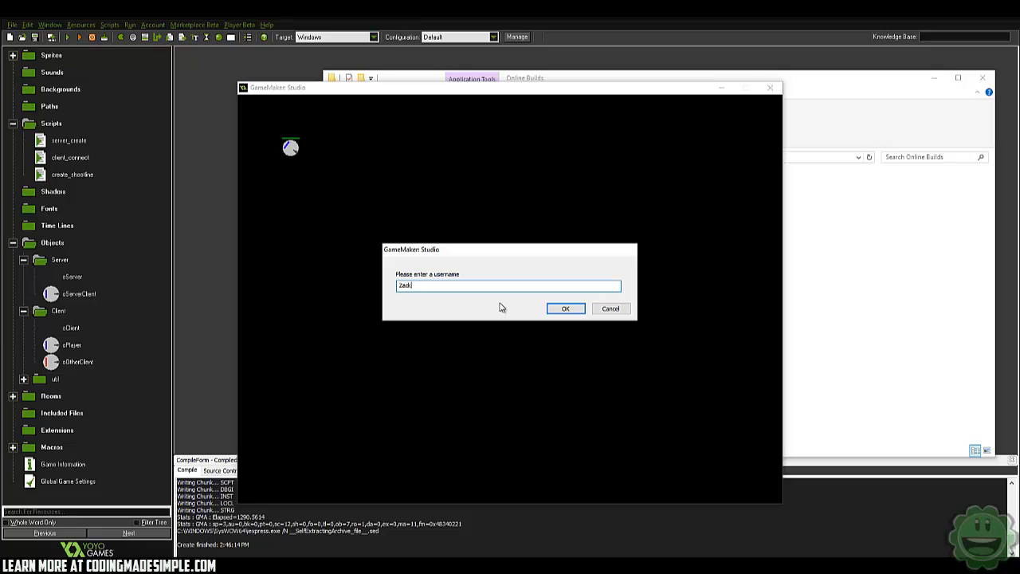
- Submit a username in the built game, then abort after the client_id_current fatal error
click(565, 308)
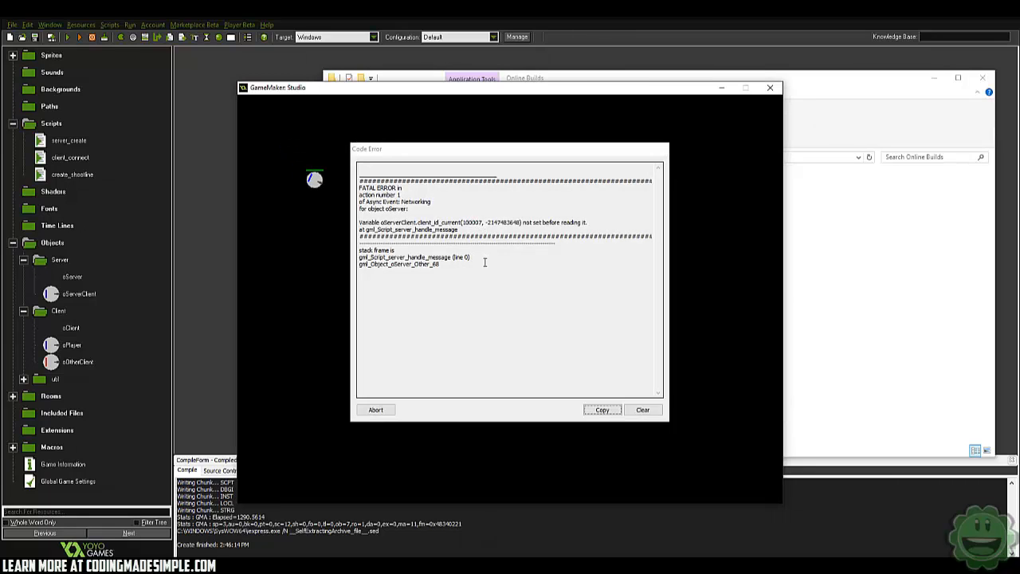
mouse_move(454, 319)
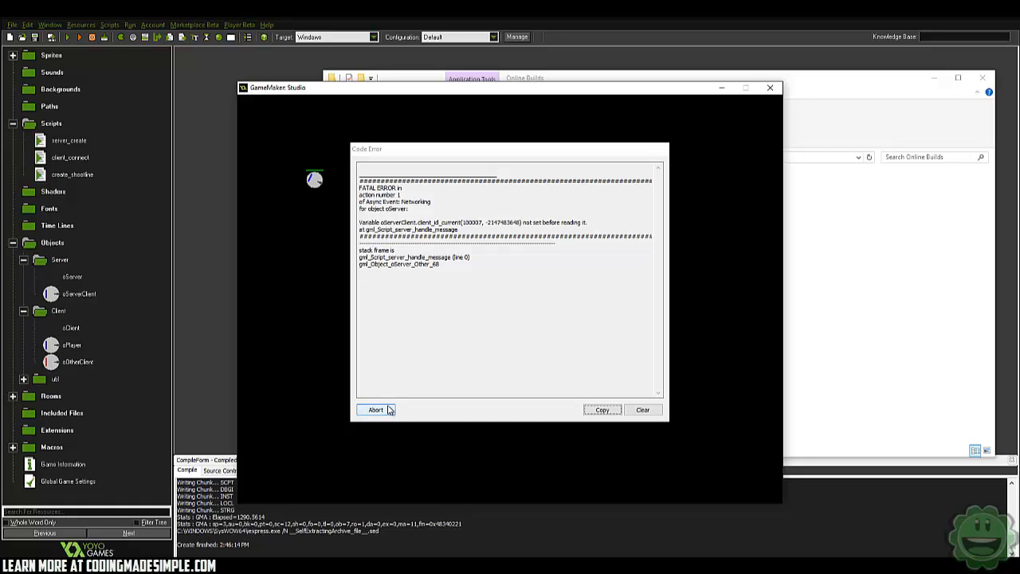
click(375, 410)
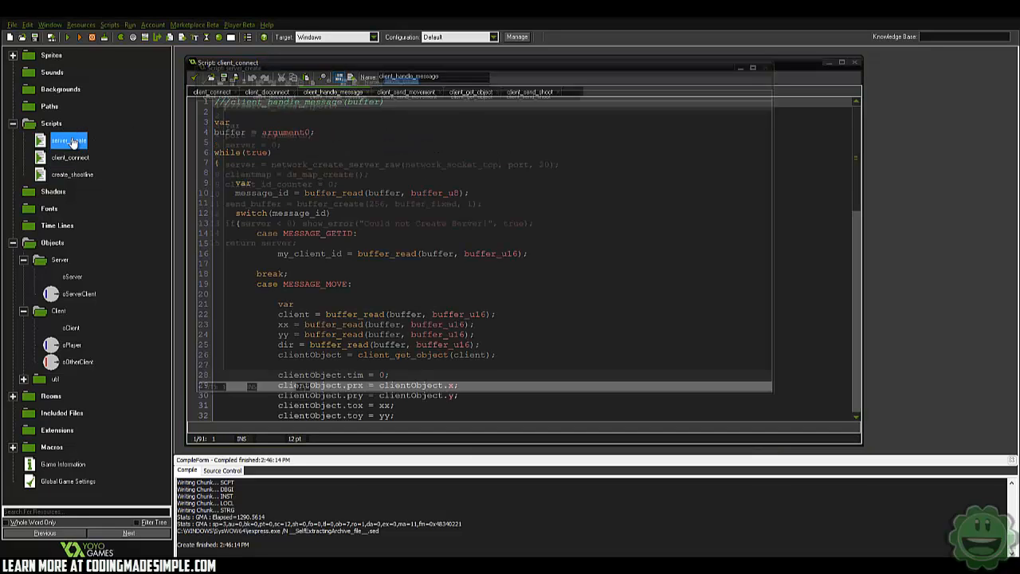
- Reopen the server_create script to inspect it after the crash
click(68, 141)
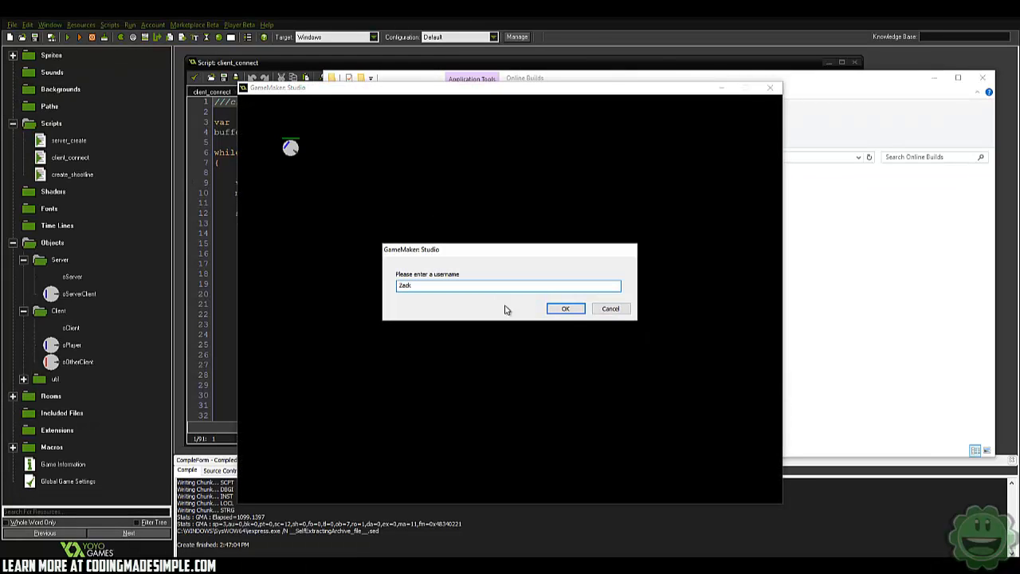
- Enter the game as Zack, fire a shot, then confirm the second player's username sd
click(565, 308)
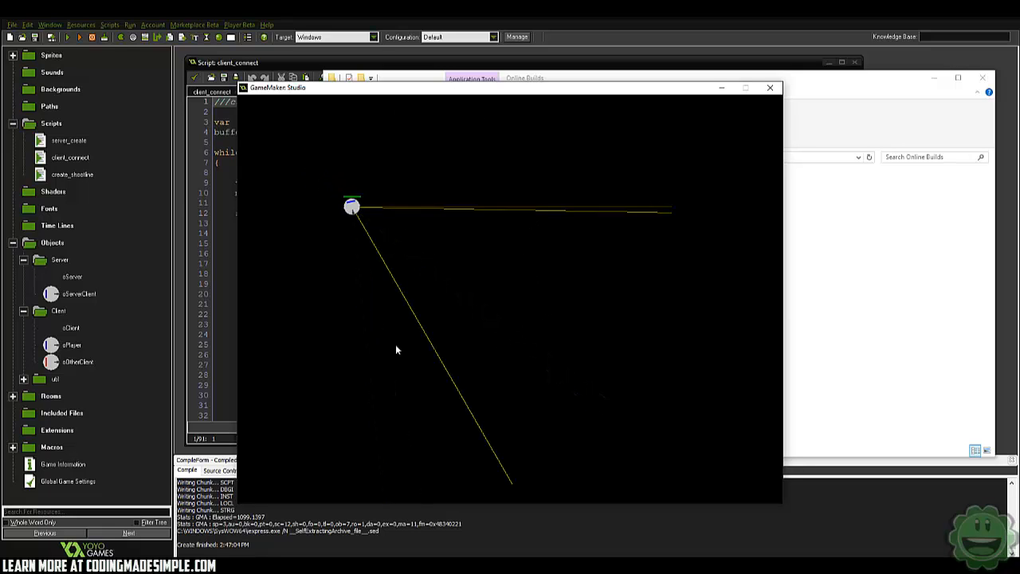
click(770, 88)
text(sd)
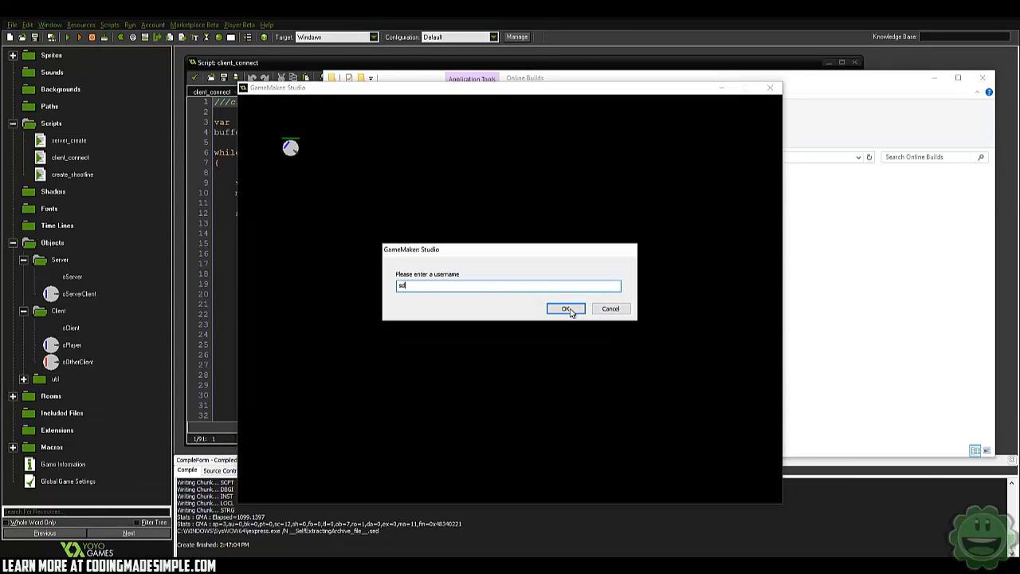
click(566, 309)
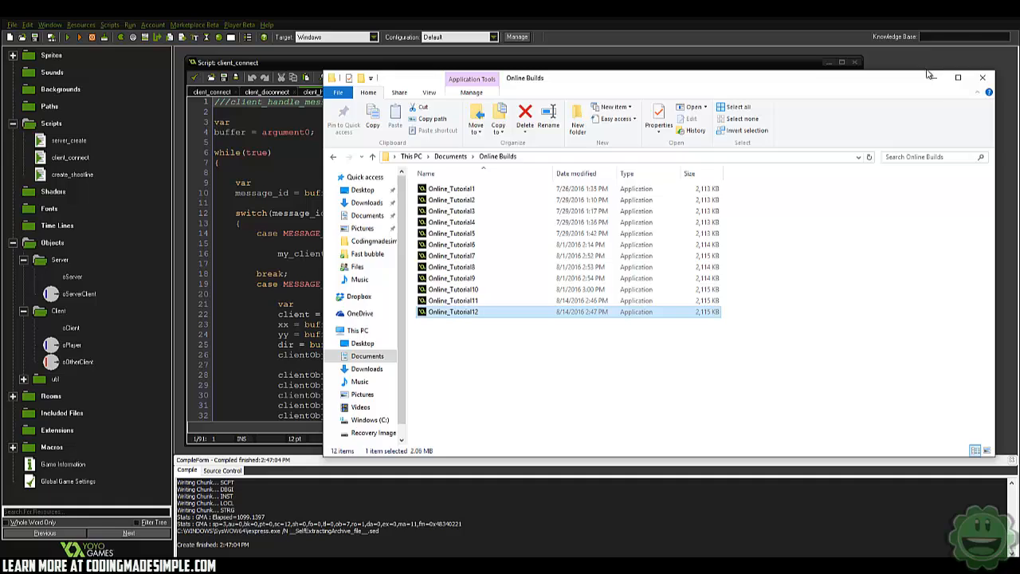
- Review the client_connect and client_handle_message scripts and open oOtherClient's Draw event code
click(982, 77)
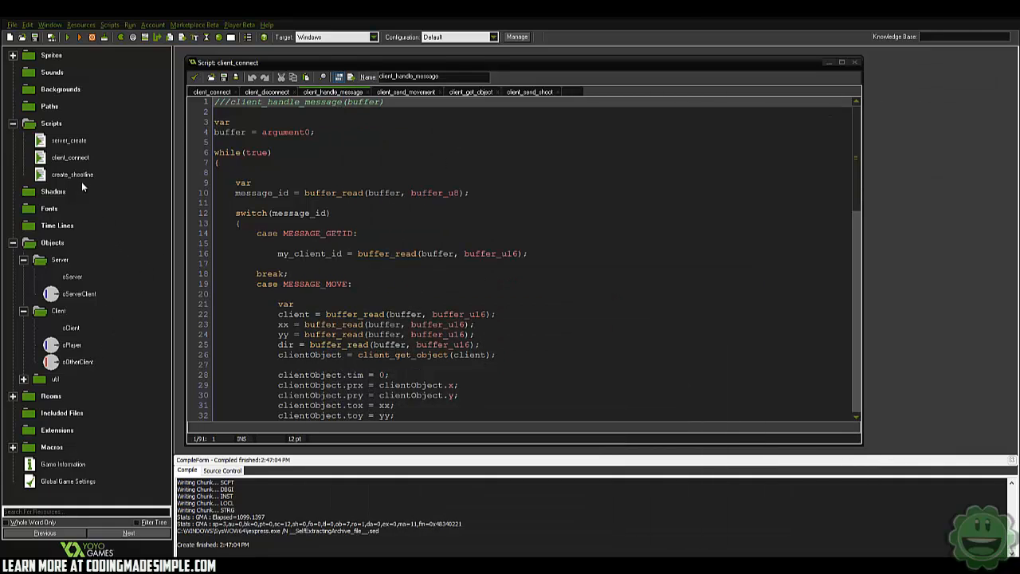
click(69, 157)
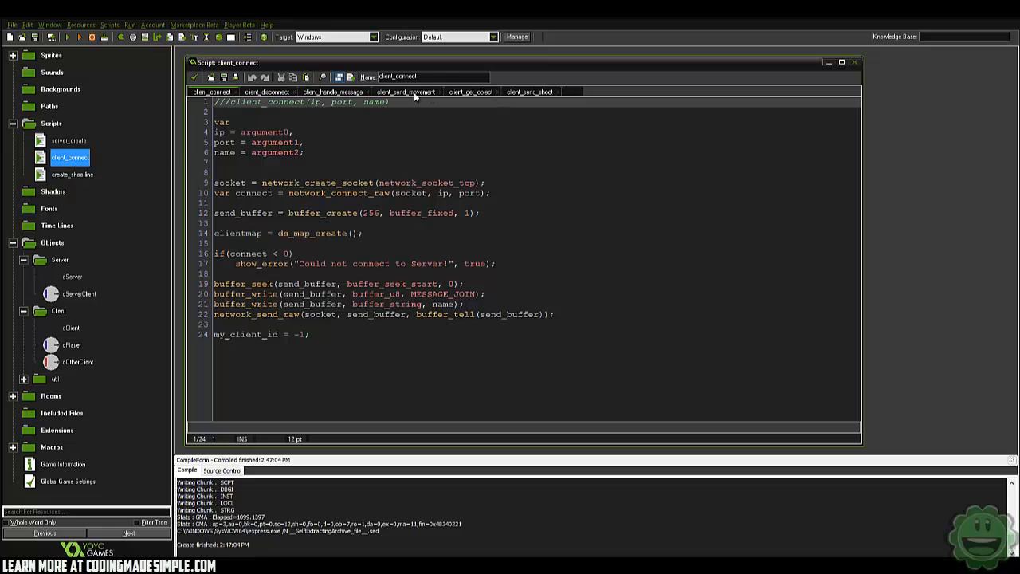
click(333, 91)
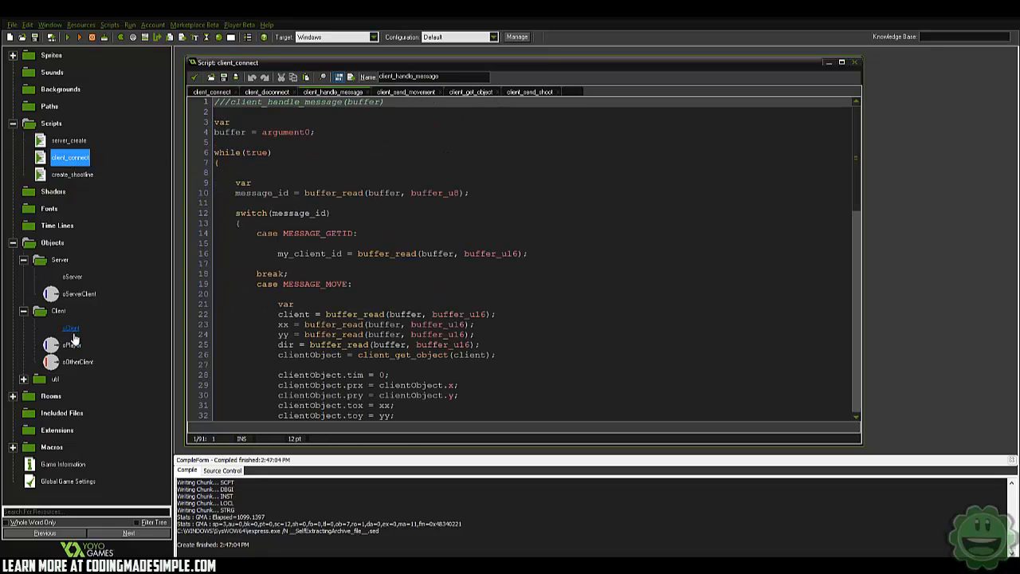
double_click(71, 344)
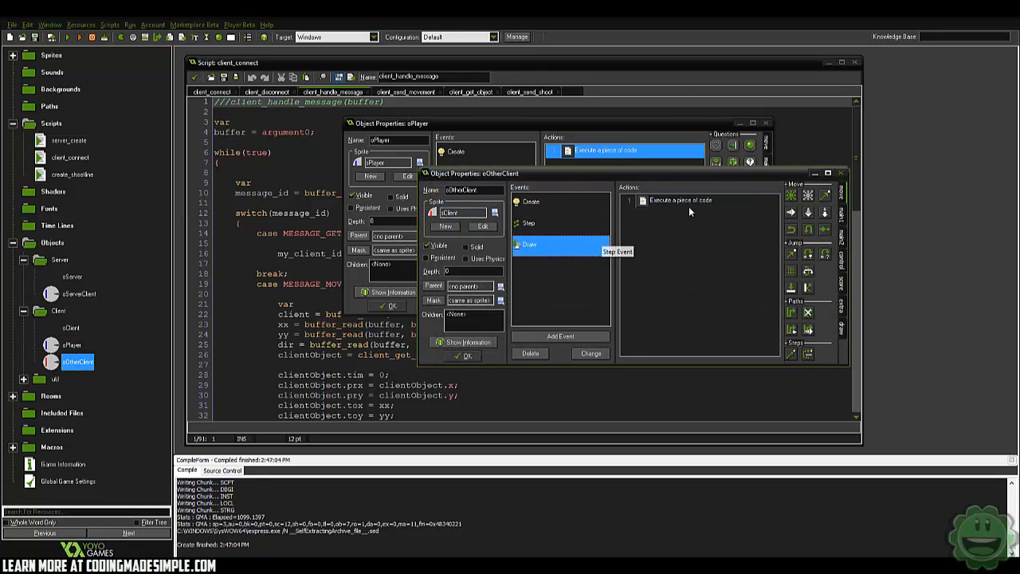
double_click(679, 200)
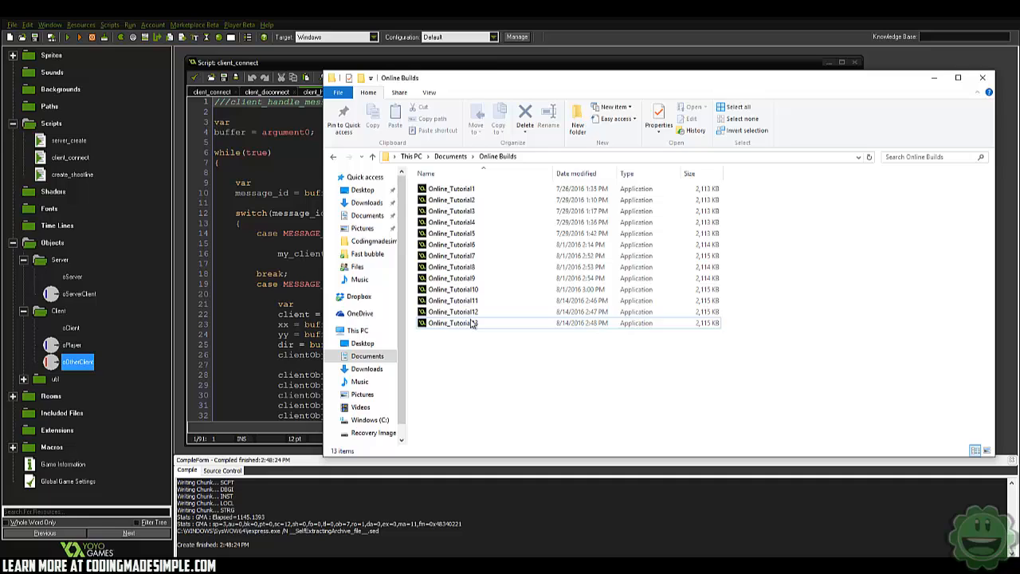
- Launch the newest build as Zack, then join the server from a second window as Bob
double_click(453, 323)
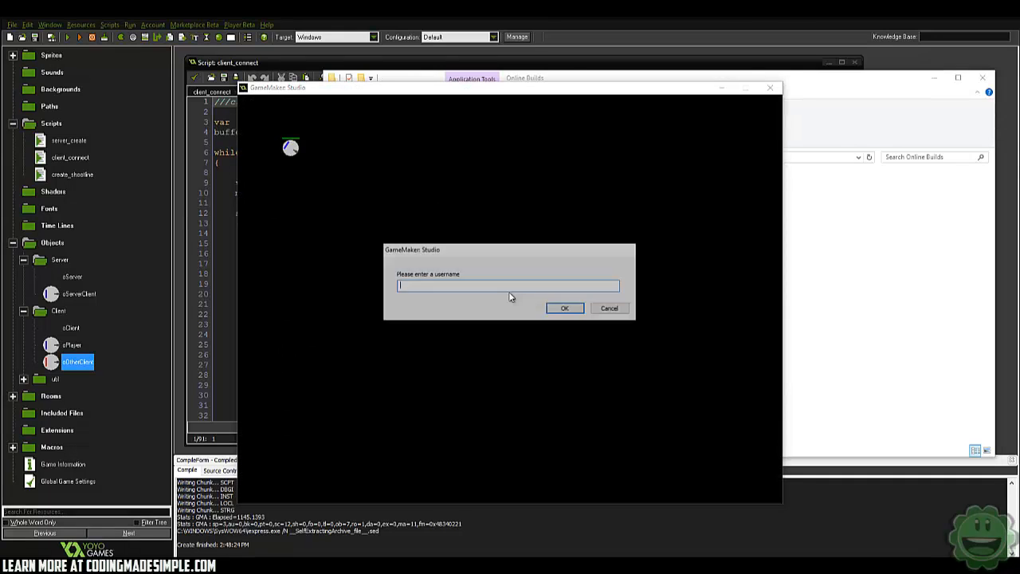
text(Zack)
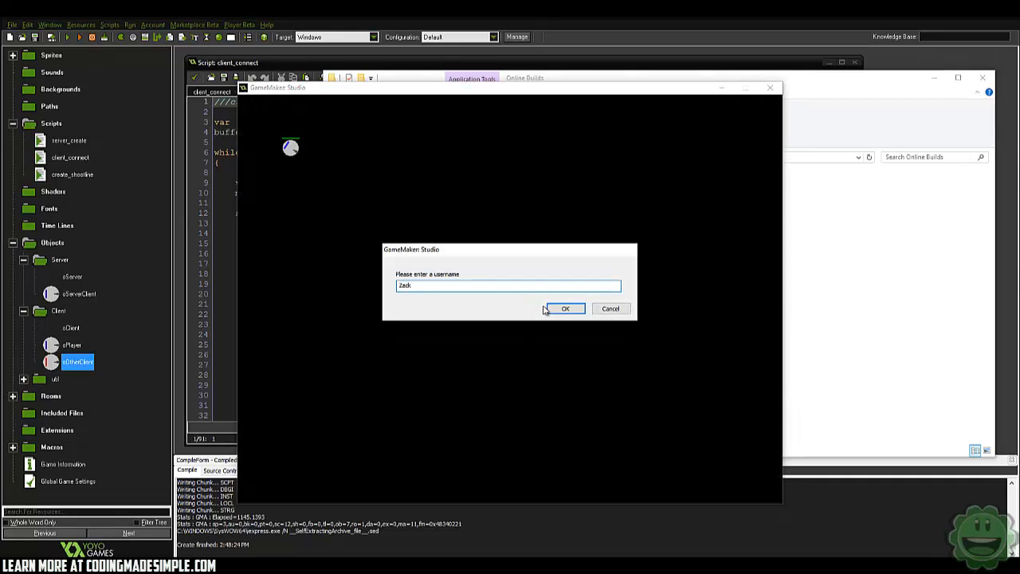
click(565, 309)
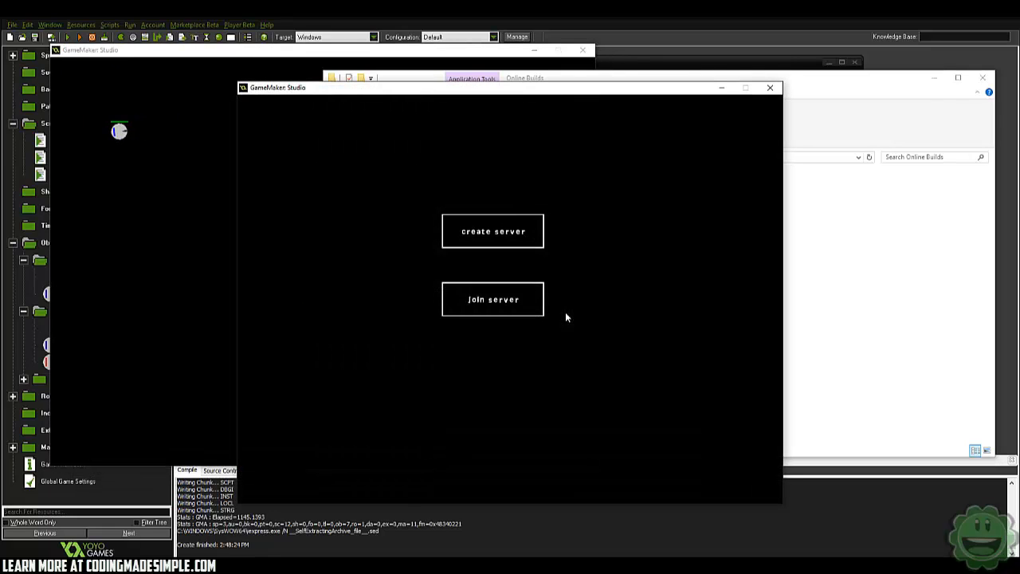
click(493, 232)
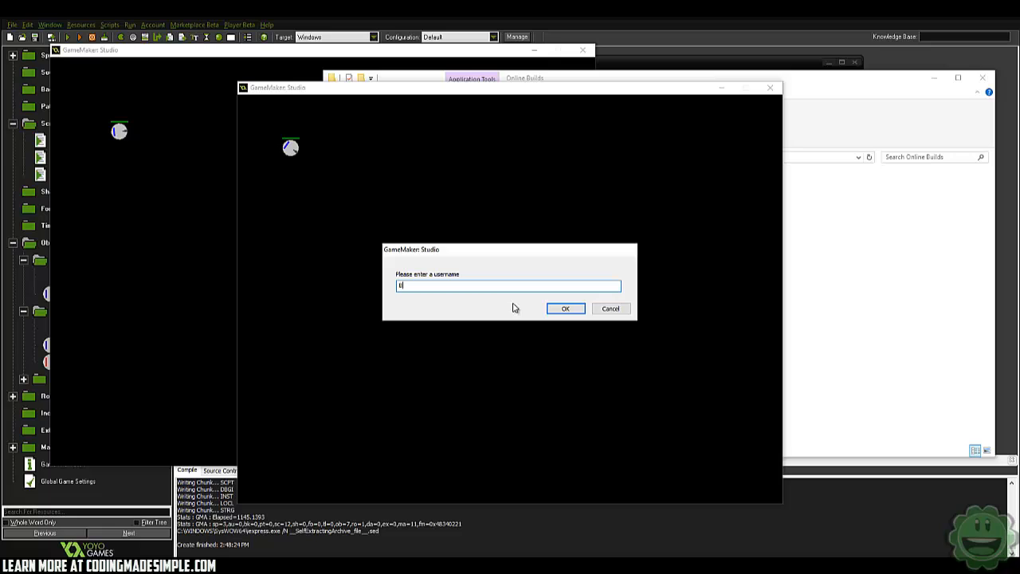
click(565, 308)
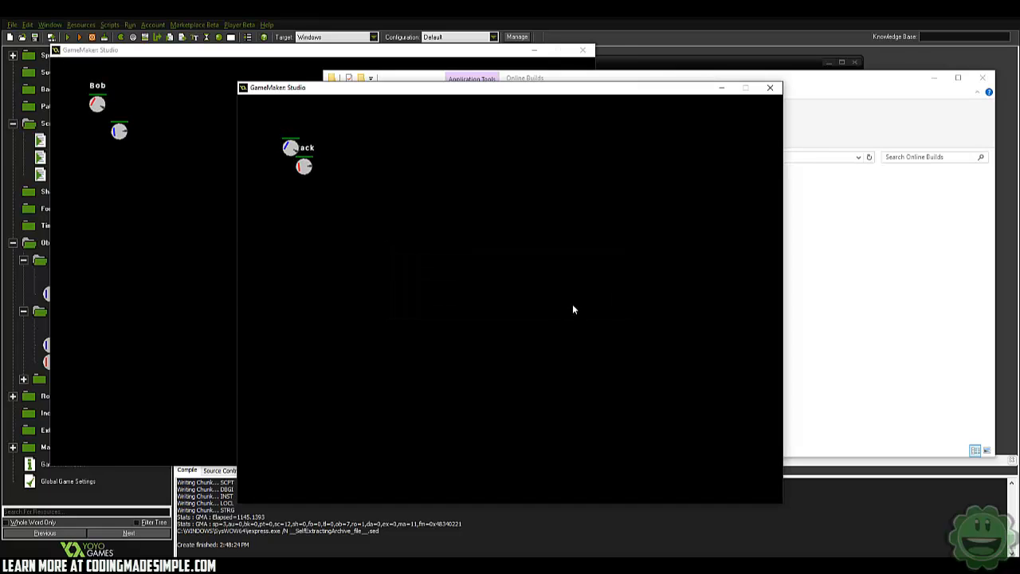